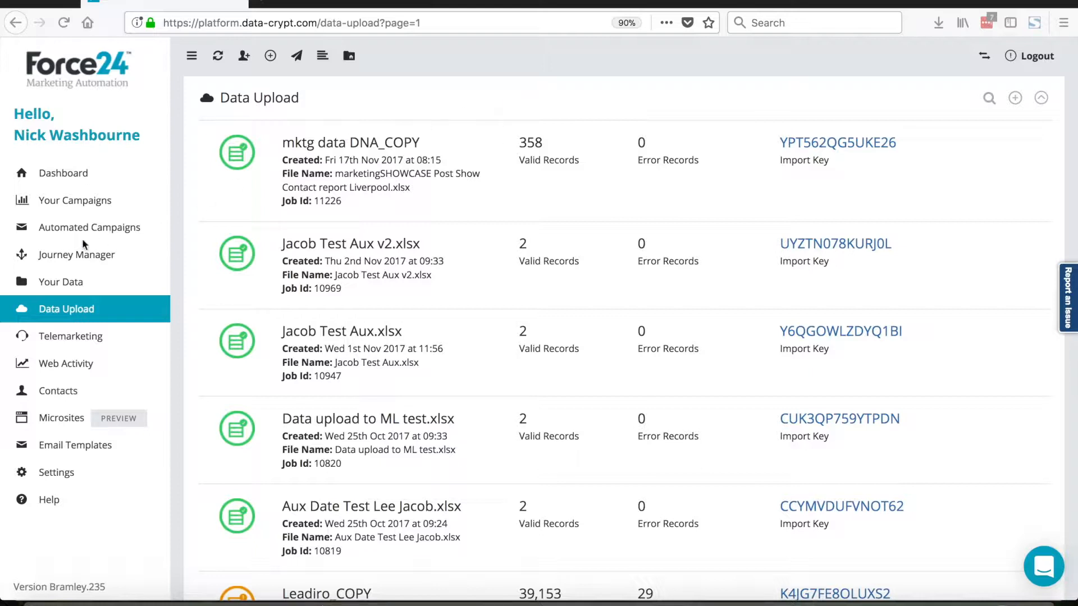
{"action": "mouse_move", "coordinate": [64, 315]}
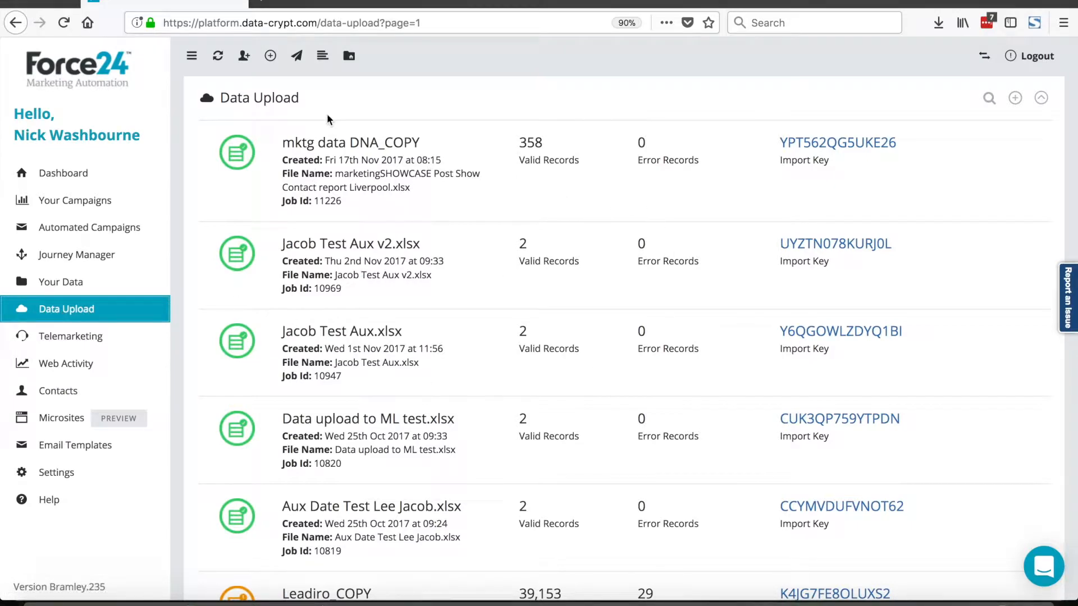
Start a new data upload and load the Liverpool1 contact report spreadsheet.
{"action": "scroll", "scroll_direction": "down", "scroll_amount": 3}
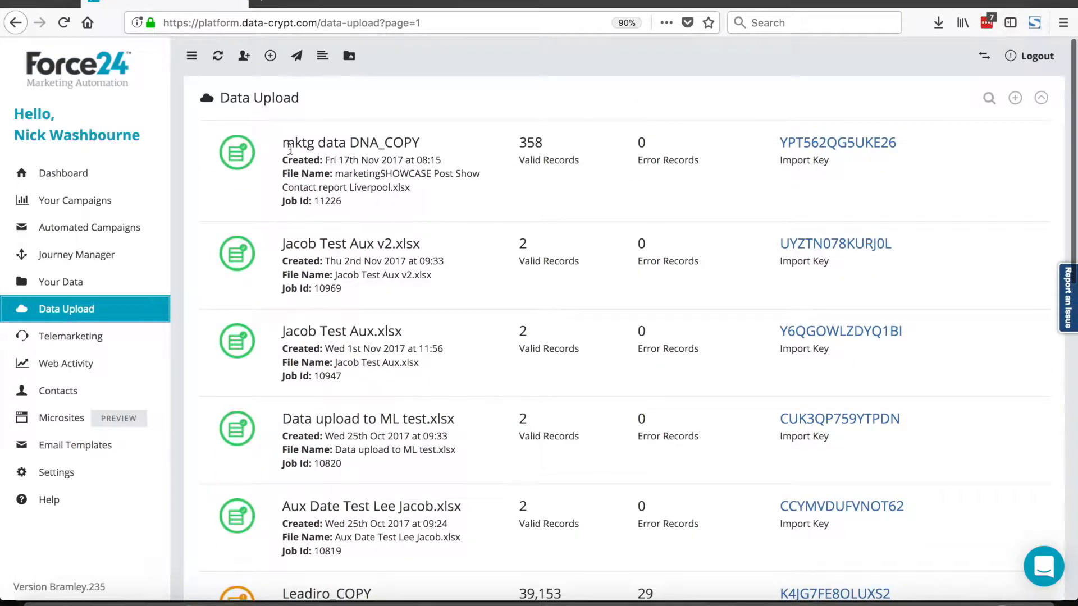
{"action": "mouse_move", "coordinate": [493, 178]}
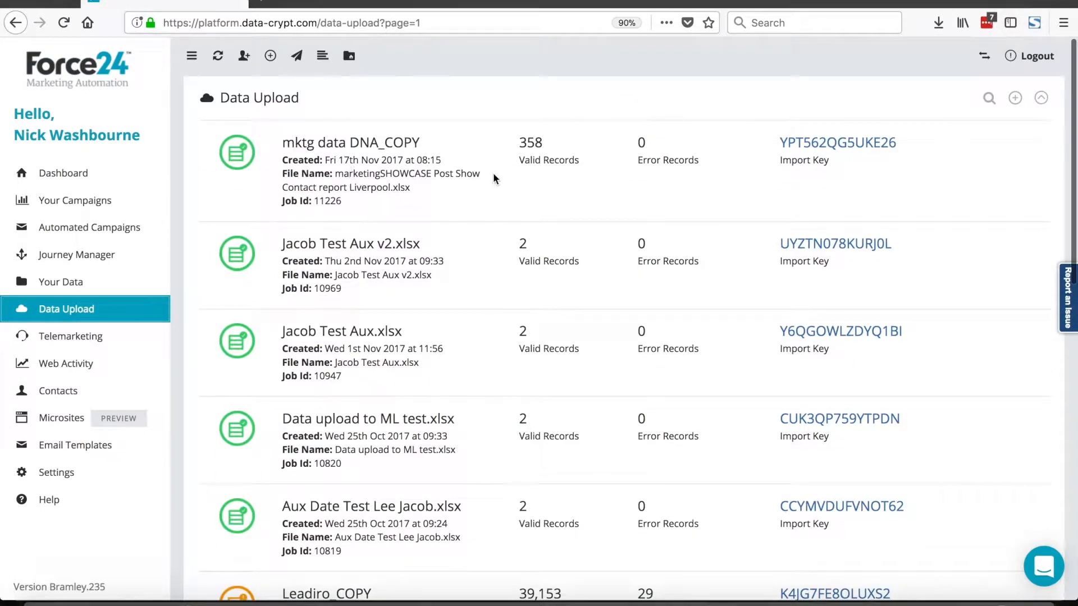
{"action": "mouse_move", "coordinate": [543, 144]}
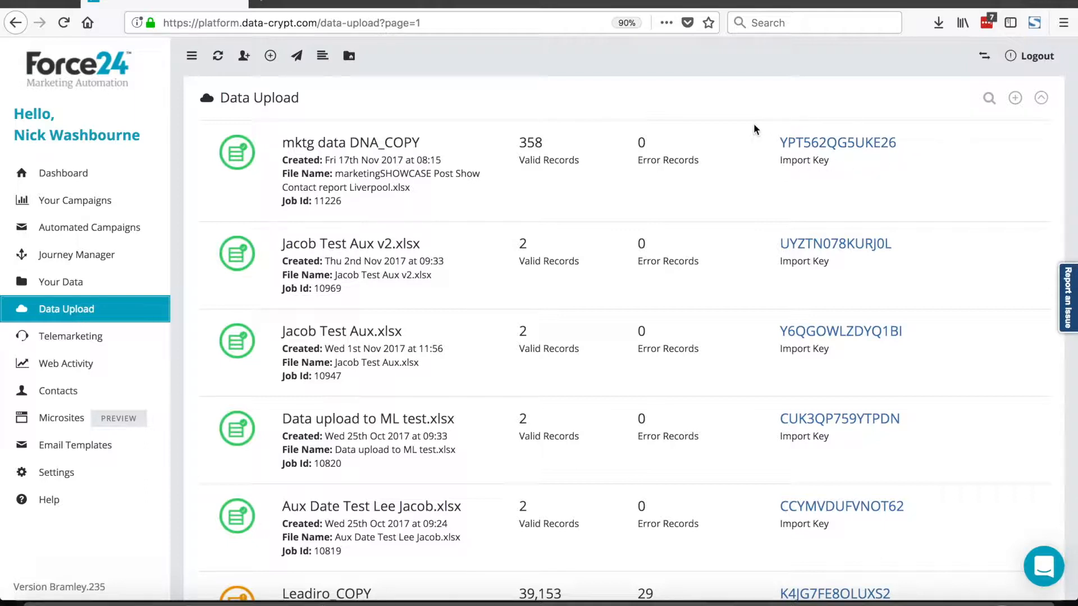
{"action": "mouse_move", "coordinate": [837, 142]}
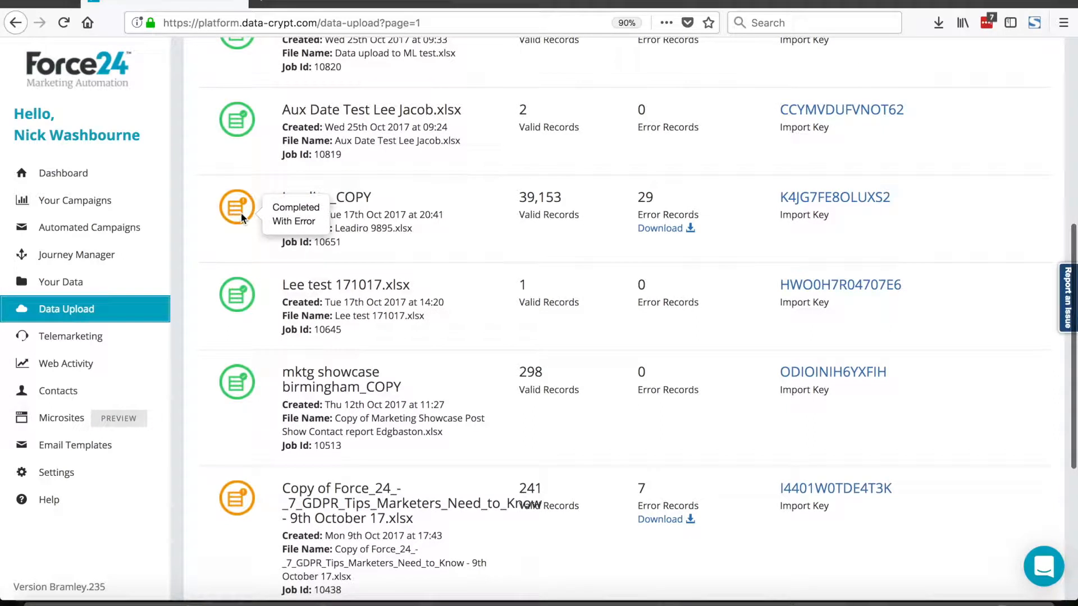
{"action": "mouse_move", "coordinate": [226, 206]}
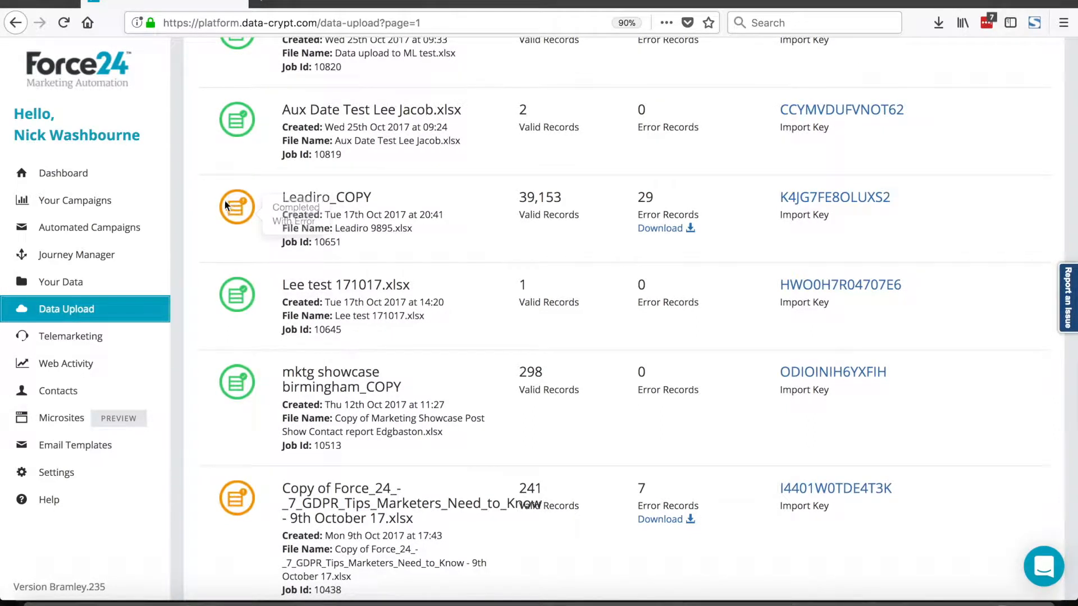
{"action": "mouse_move", "coordinate": [588, 190]}
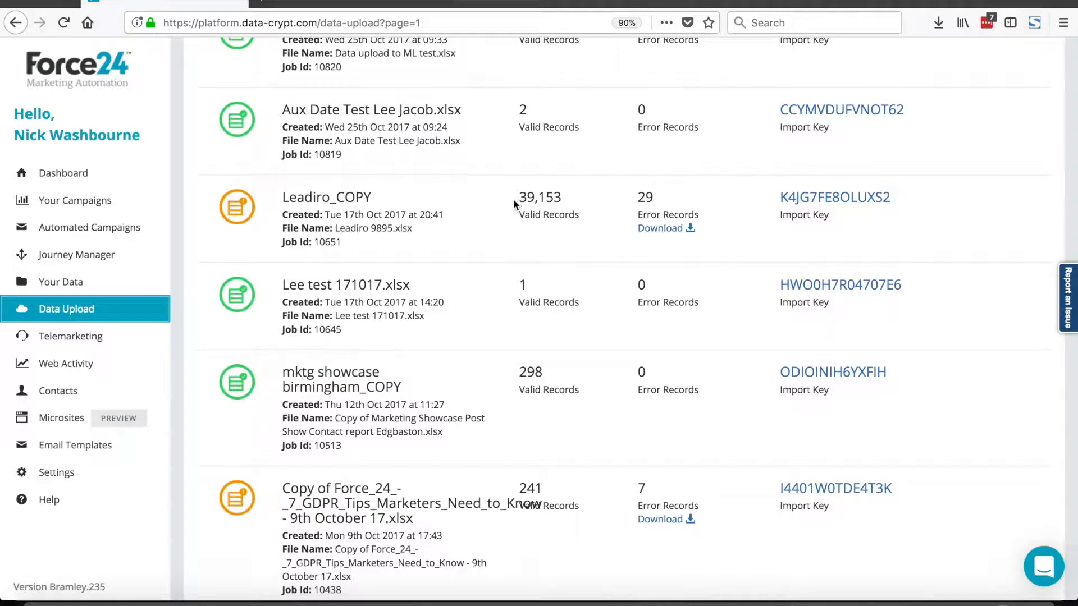
{"action": "mouse_move", "coordinate": [664, 228]}
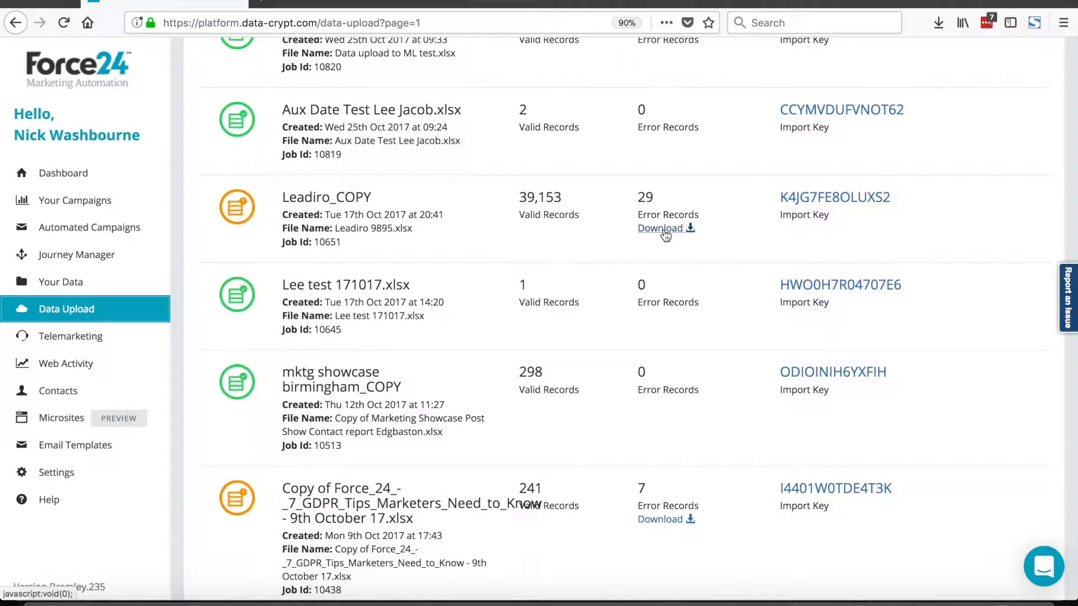
{"action": "scroll", "scroll_direction": "down", "scroll_amount": 3}
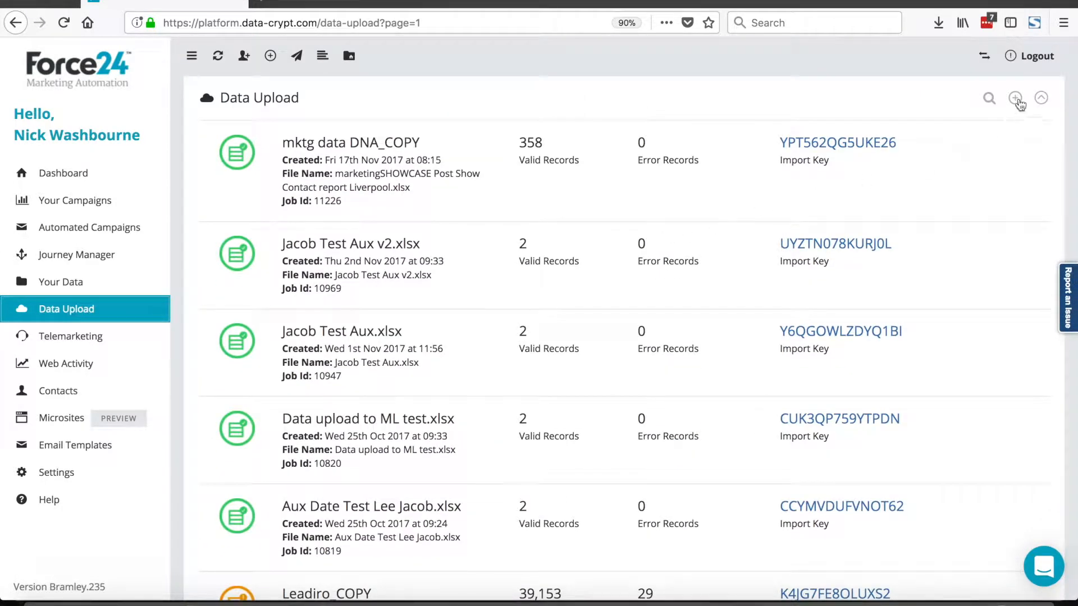
{"action": "left_click", "coordinate": [1016, 98]}
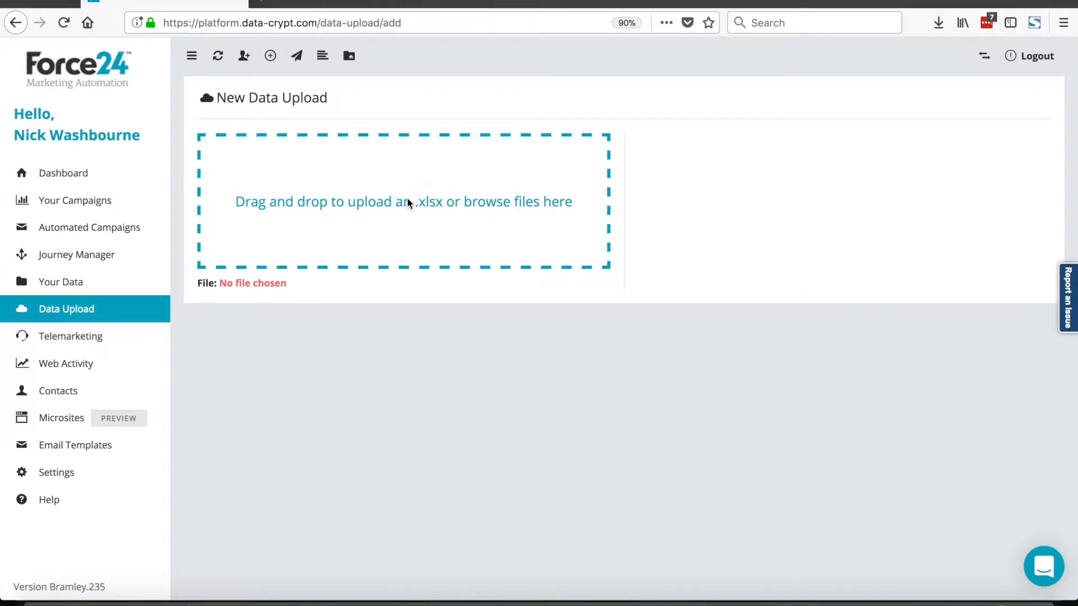
{"action": "left_click", "coordinate": [402, 202]}
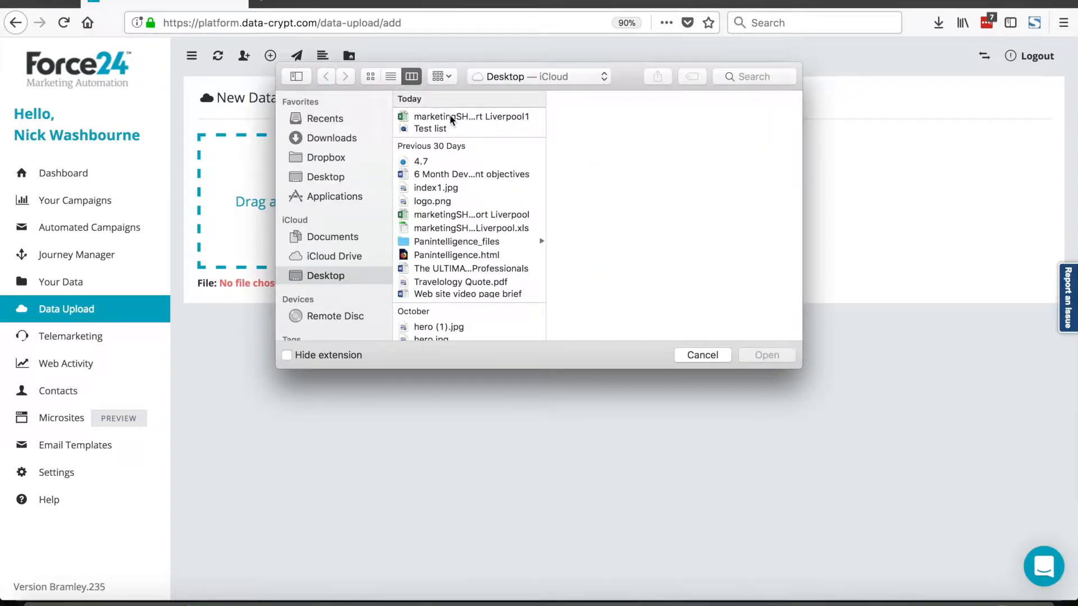
{"action": "left_click", "coordinate": [470, 116]}
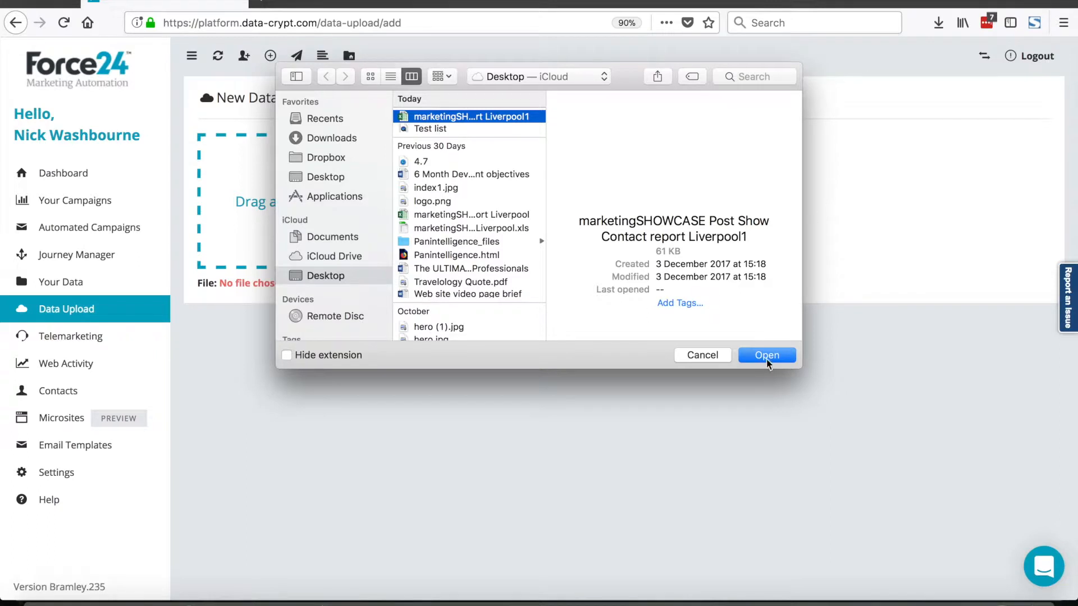
{"action": "left_click", "coordinate": [765, 354]}
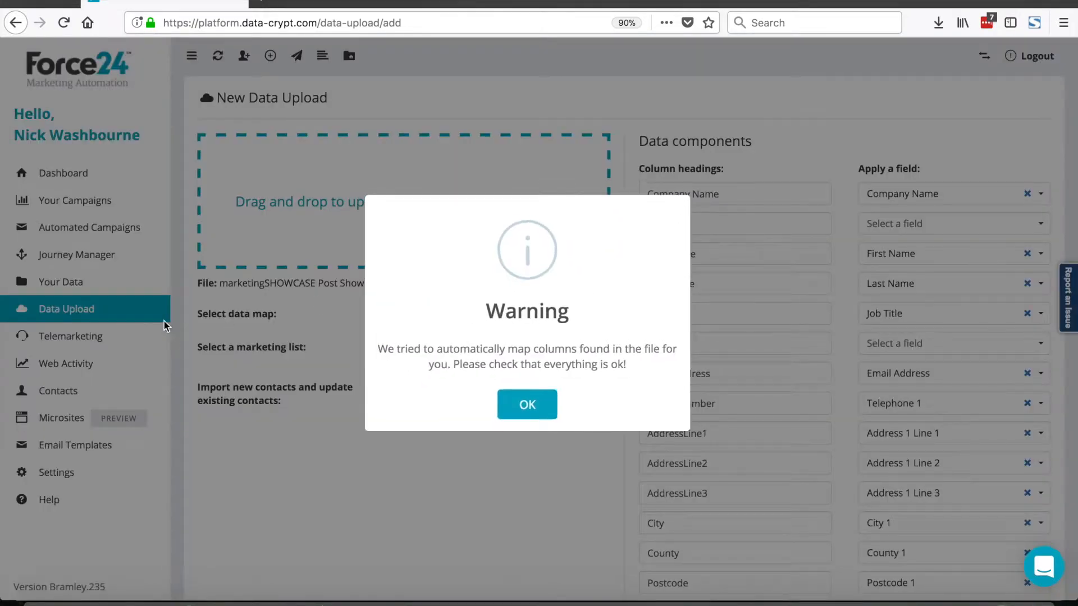
{"action": "mouse_move", "coordinate": [255, 239]}
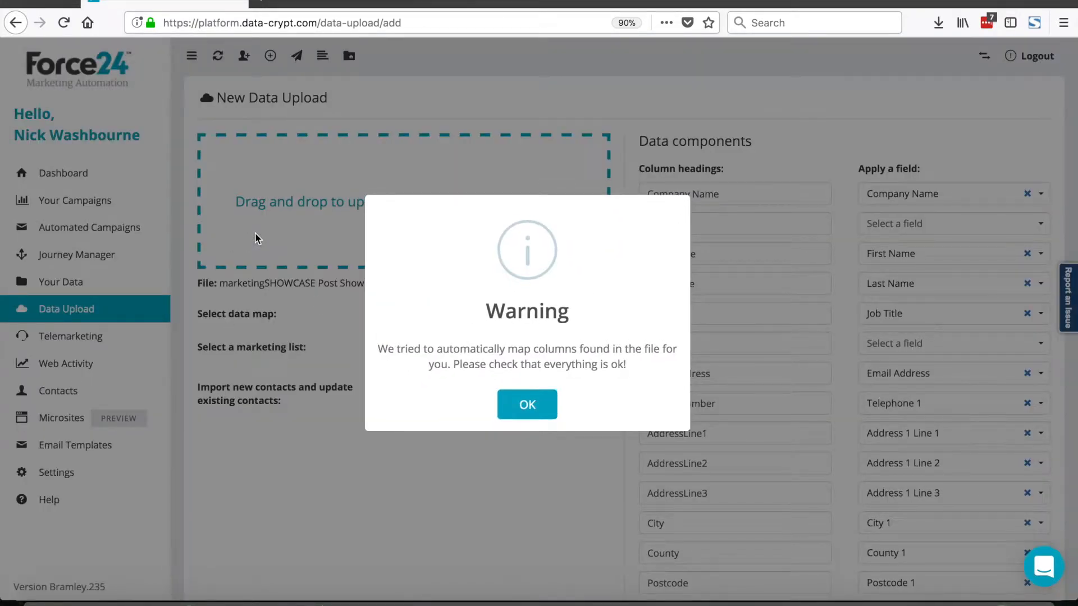
{"action": "mouse_move", "coordinate": [497, 308]}
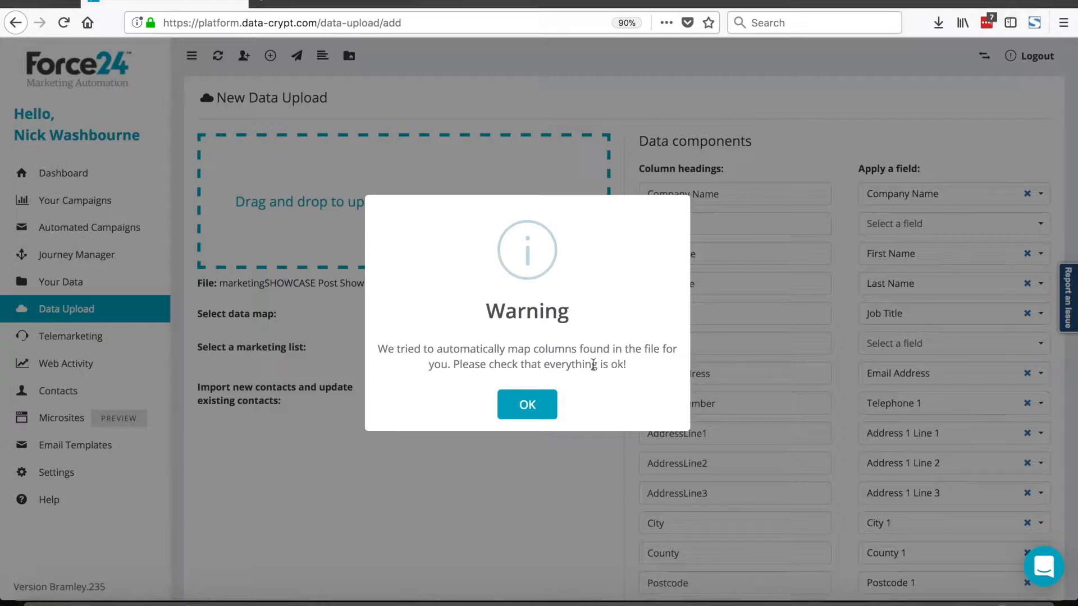
Dismiss the automatic column mapping warning to see the column-to-field mapping.
{"action": "left_click", "coordinate": [526, 404]}
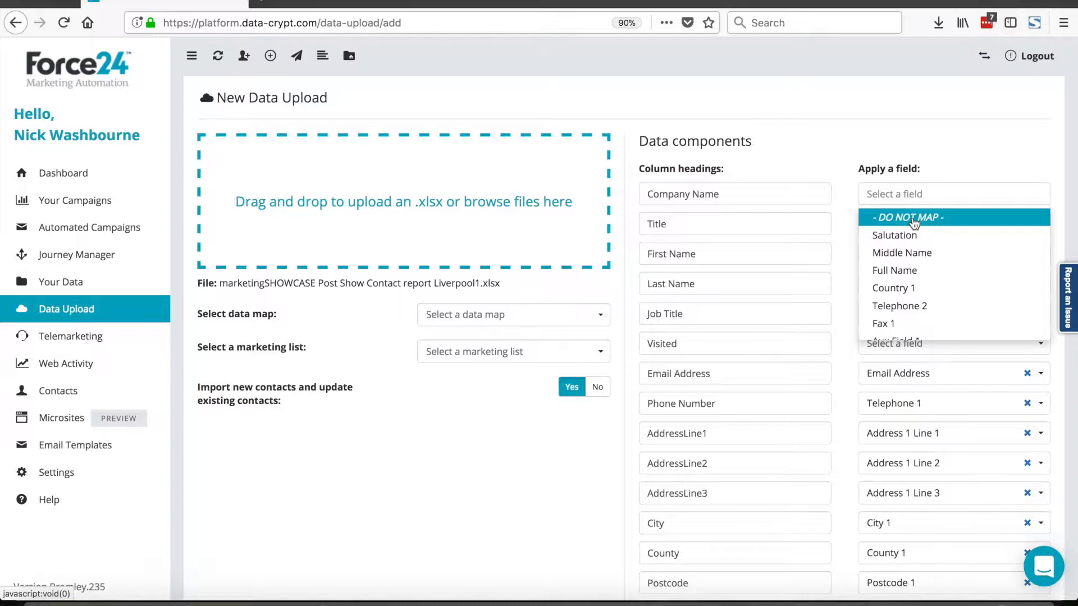
{"action": "mouse_move", "coordinate": [895, 222]}
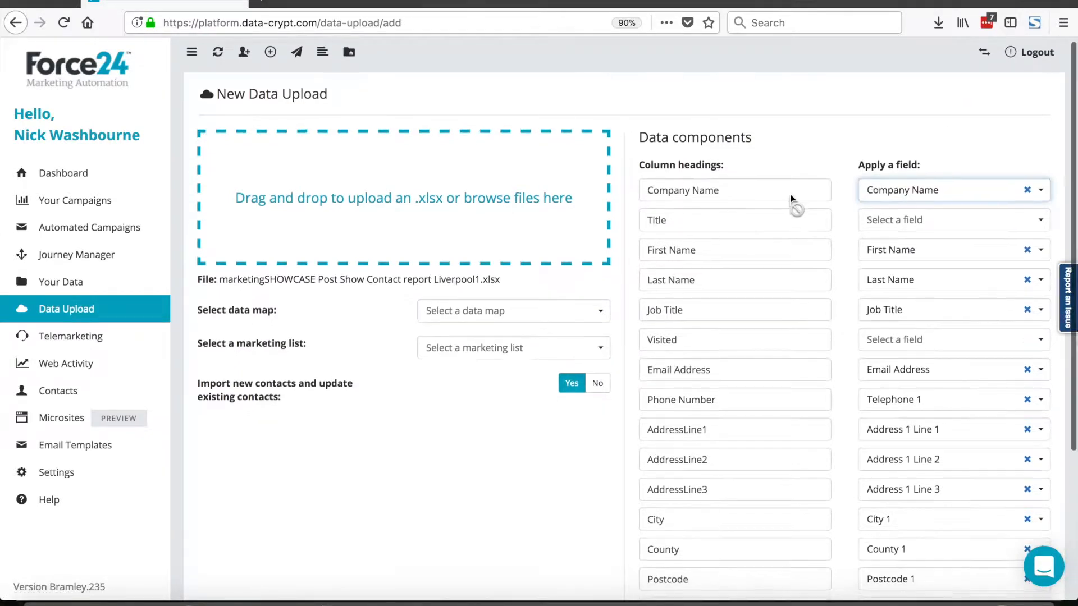
Map the Title column to Salutation and scroll down the mapping list.
{"action": "left_click", "coordinate": [952, 220]}
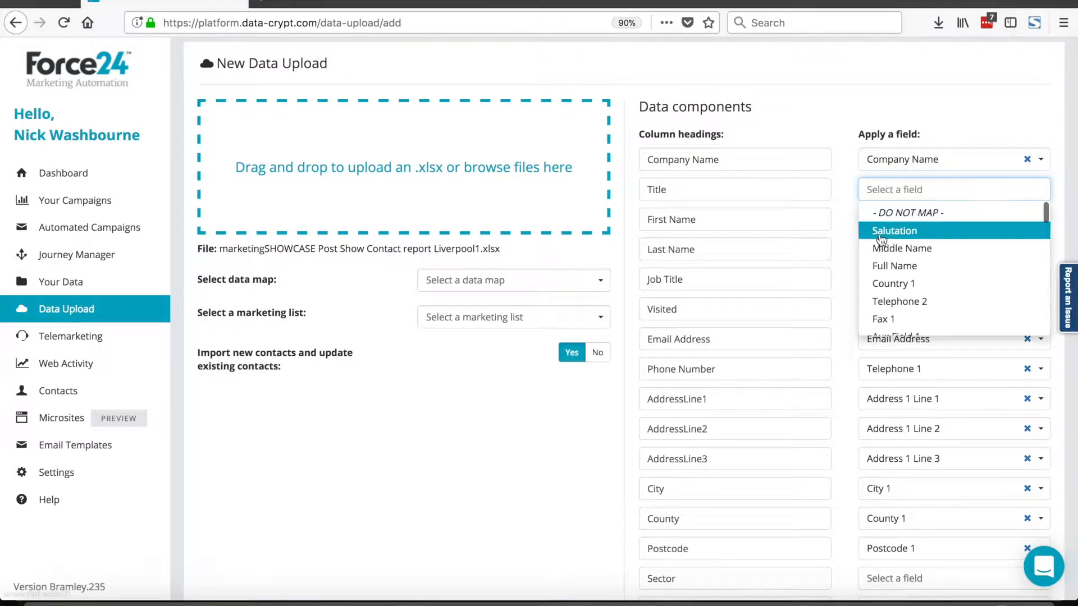
{"action": "left_click", "coordinate": [894, 230]}
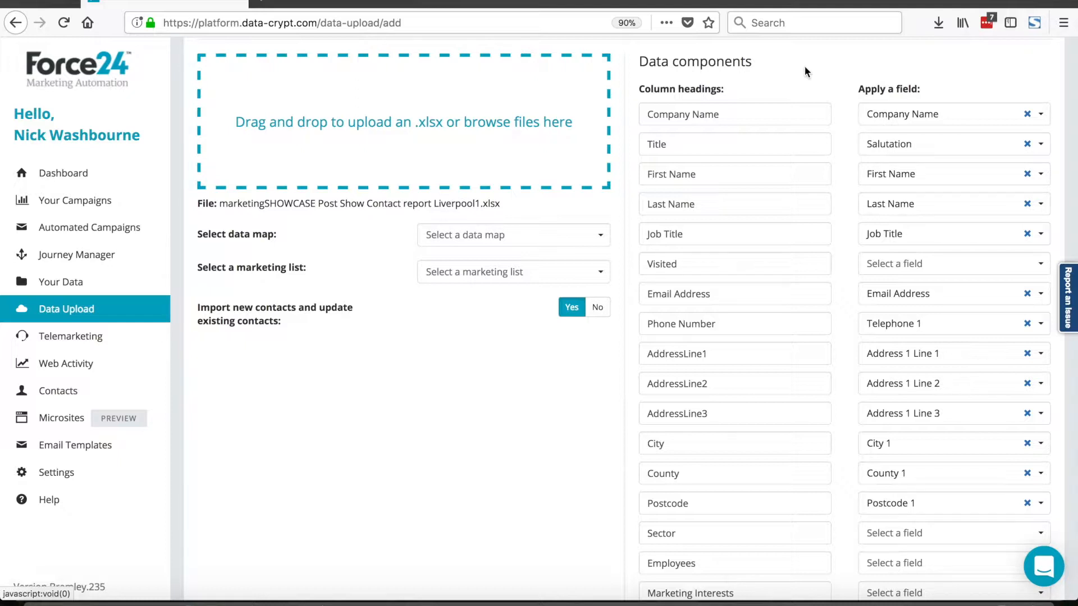
{"action": "scroll", "scroll_direction": "down", "scroll_amount": 3}
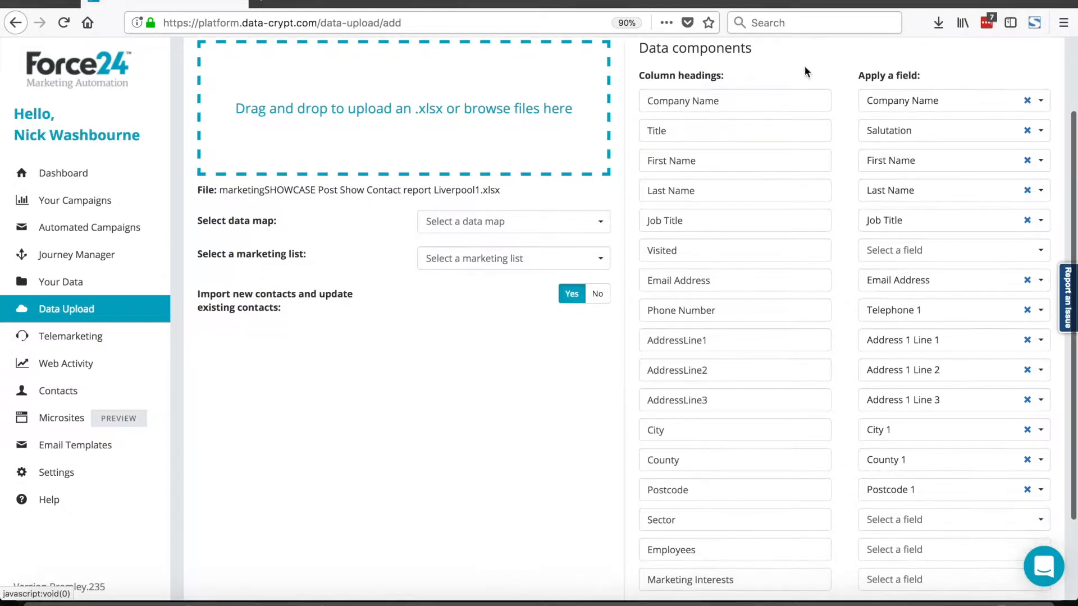
{"action": "scroll", "scroll_direction": "down", "scroll_amount": 3}
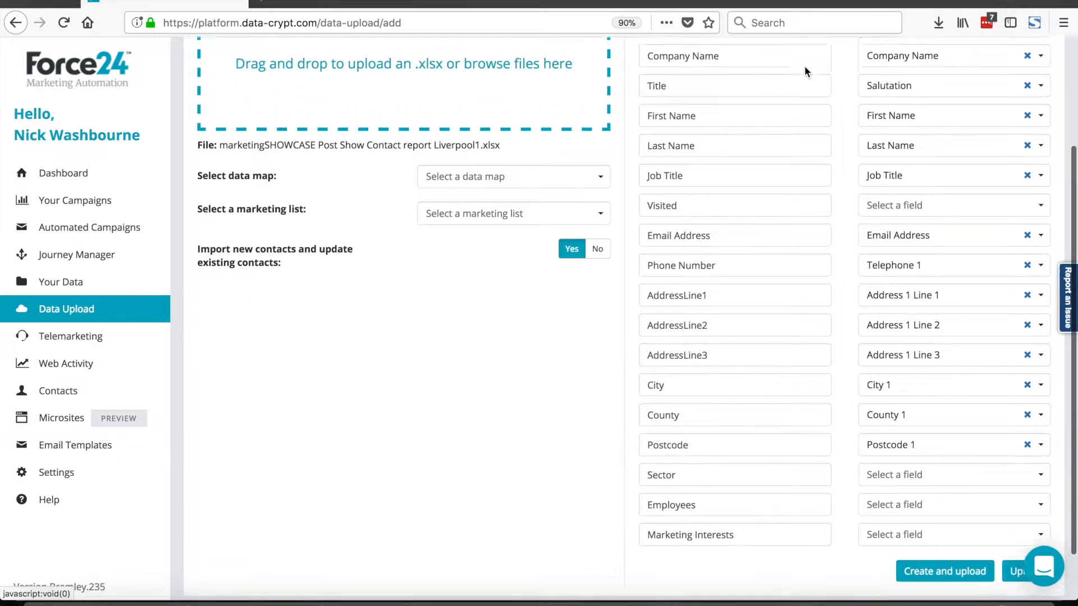
{"action": "scroll", "scroll_direction": "down", "scroll_amount": 3}
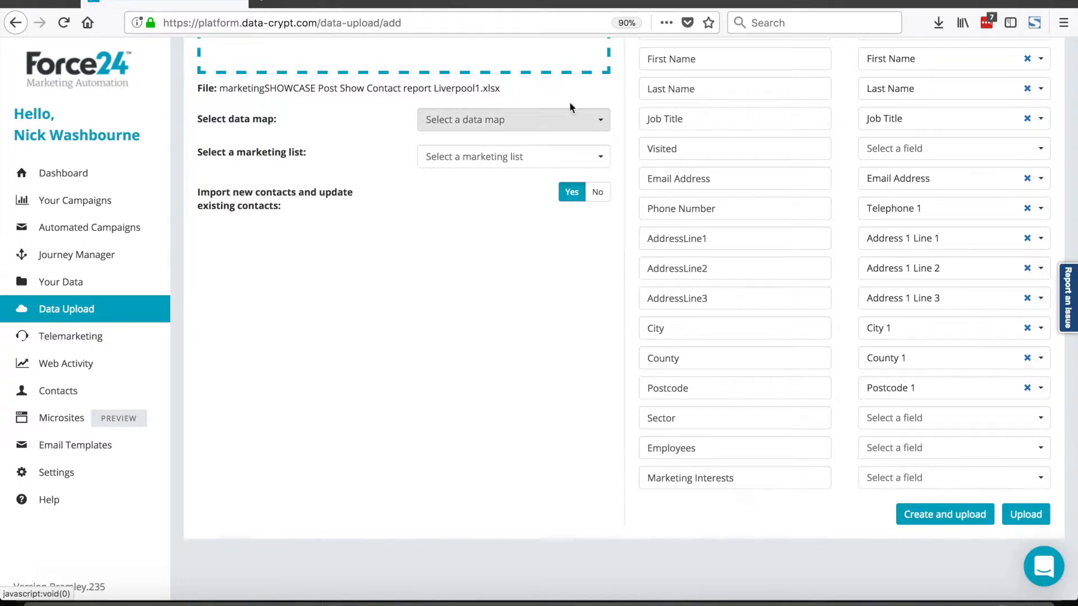
Apply the MKTG SHOWCASE DATAMAP saved data map to the upload.
{"action": "left_click", "coordinate": [512, 119]}
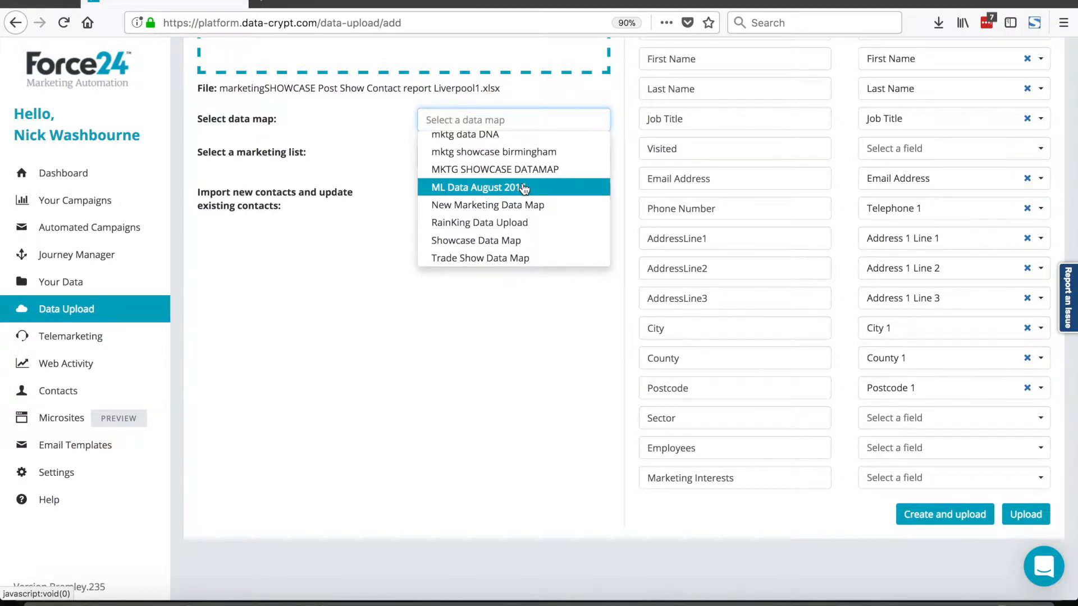
{"action": "mouse_move", "coordinate": [495, 169]}
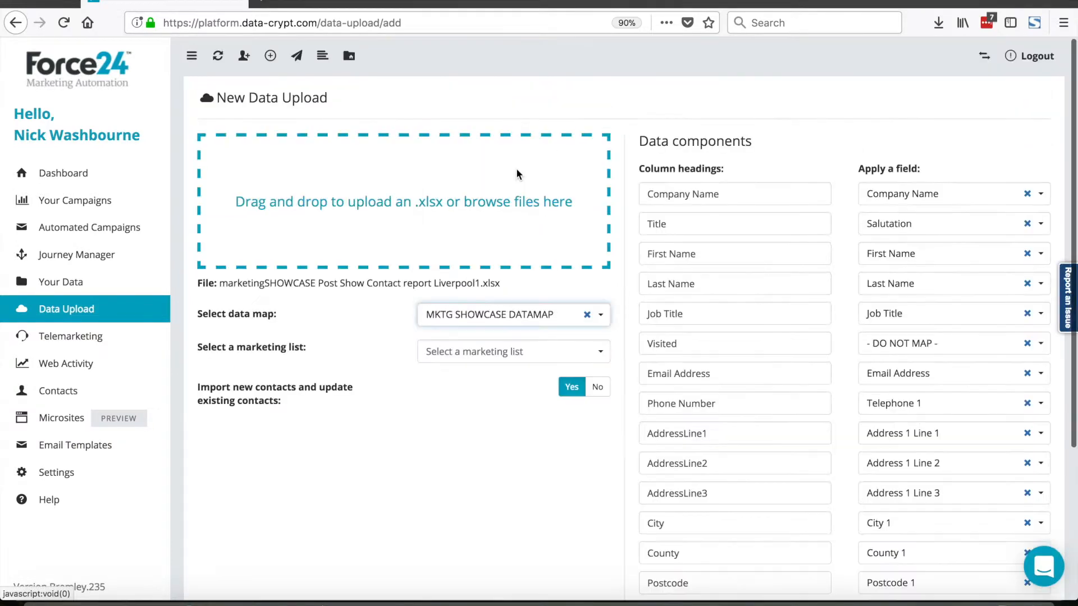
{"action": "scroll", "scroll_direction": "down", "scroll_amount": 3}
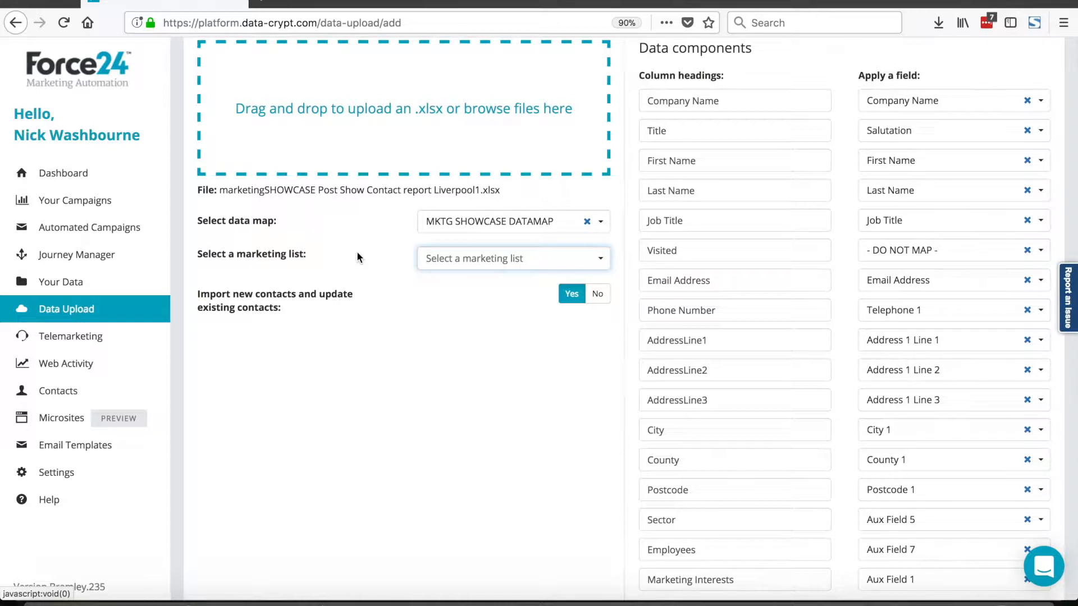
{"action": "mouse_move", "coordinate": [571, 294]}
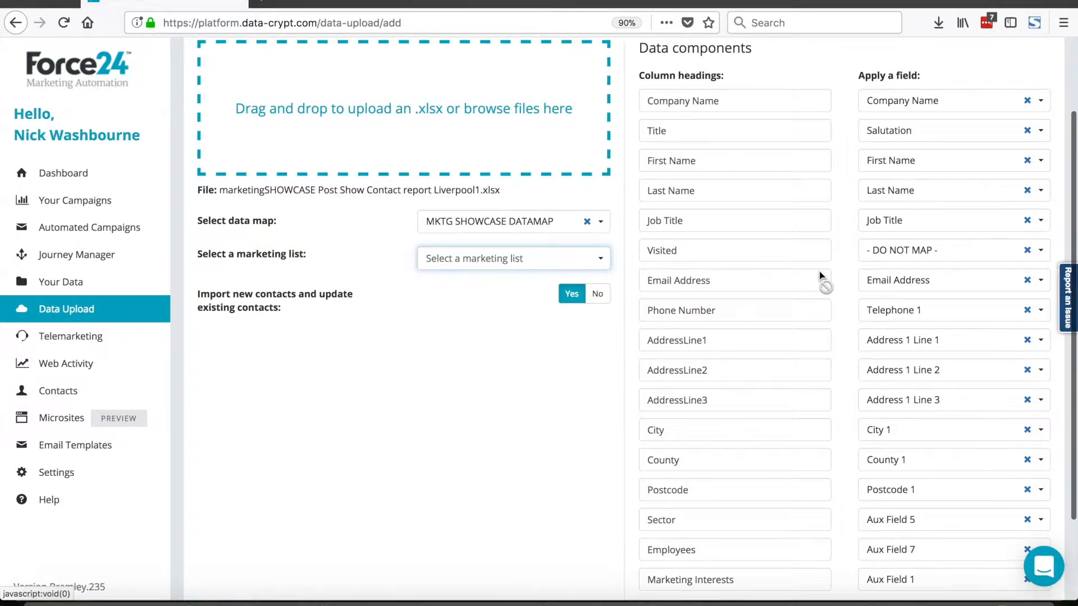
{"action": "scroll", "scroll_direction": "down", "scroll_amount": 3}
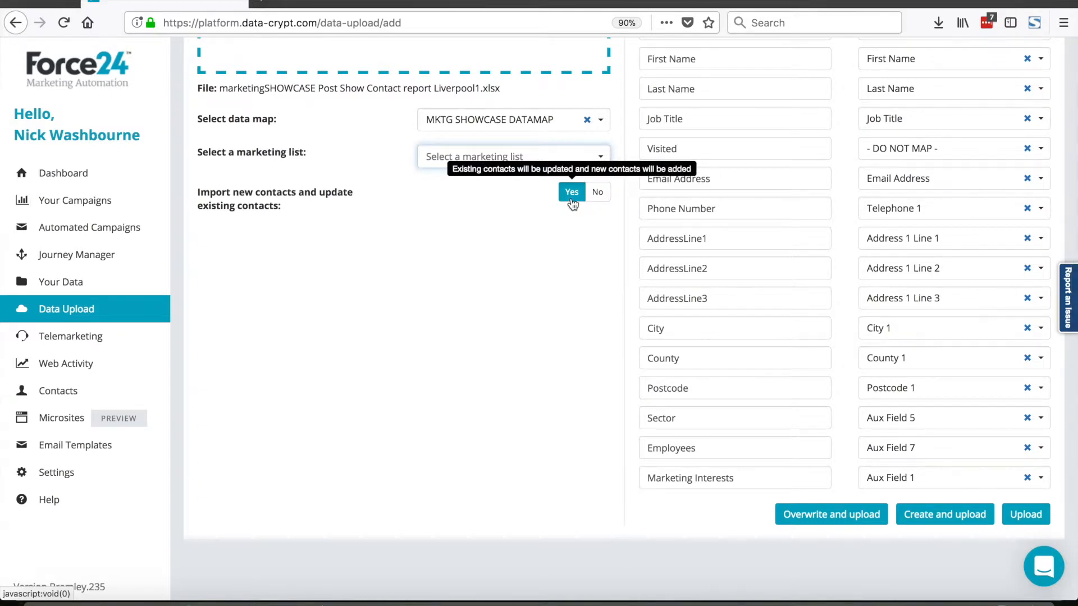
{"action": "left_click", "coordinate": [596, 192]}
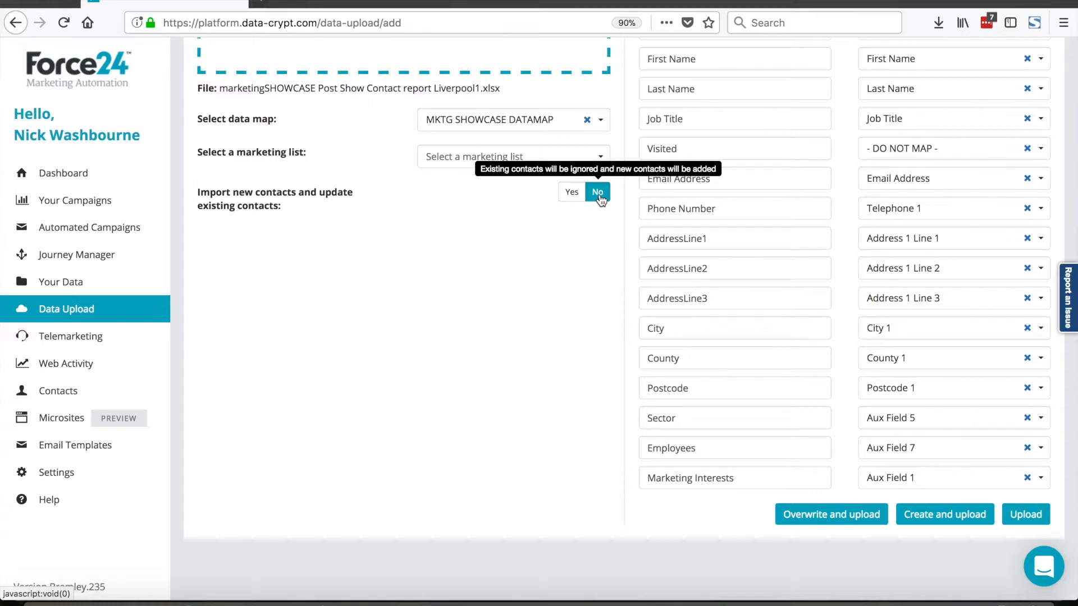
{"action": "mouse_move", "coordinate": [688, 132]}
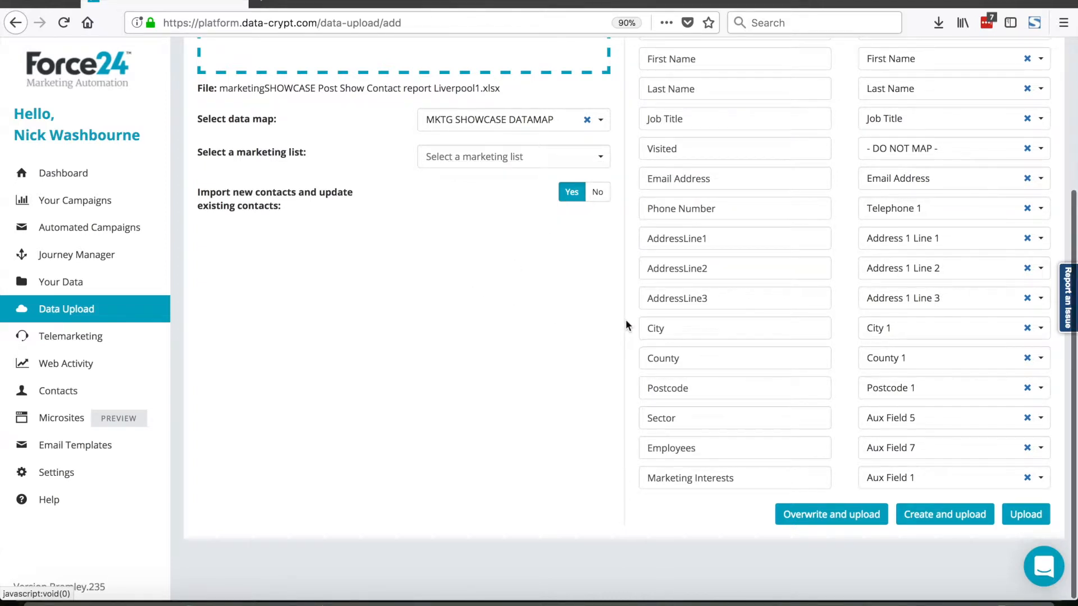
{"action": "mouse_move", "coordinate": [1025, 514]}
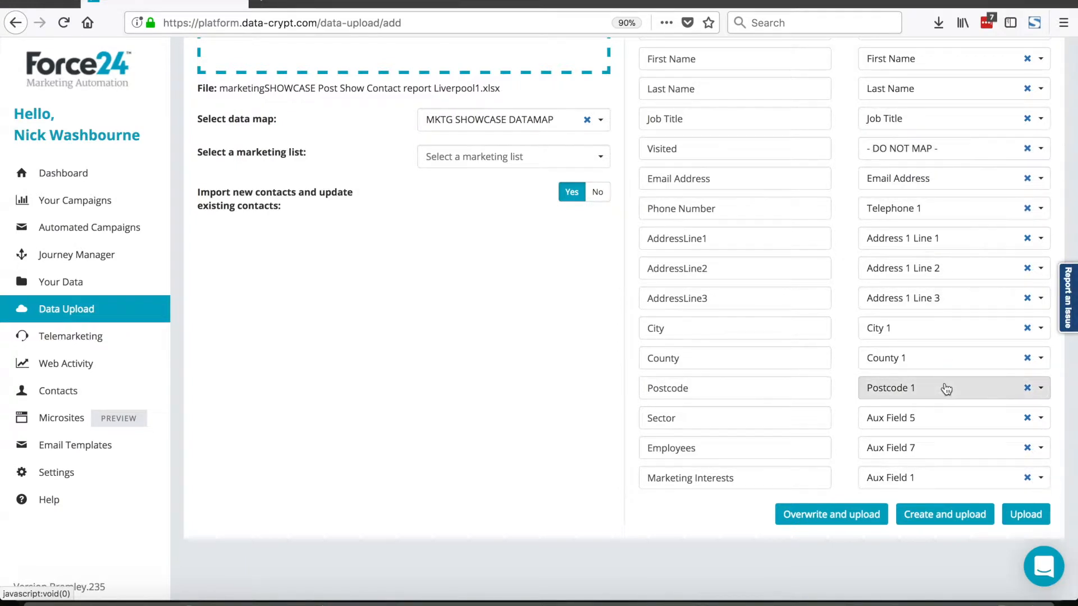
{"action": "mouse_move", "coordinate": [830, 513]}
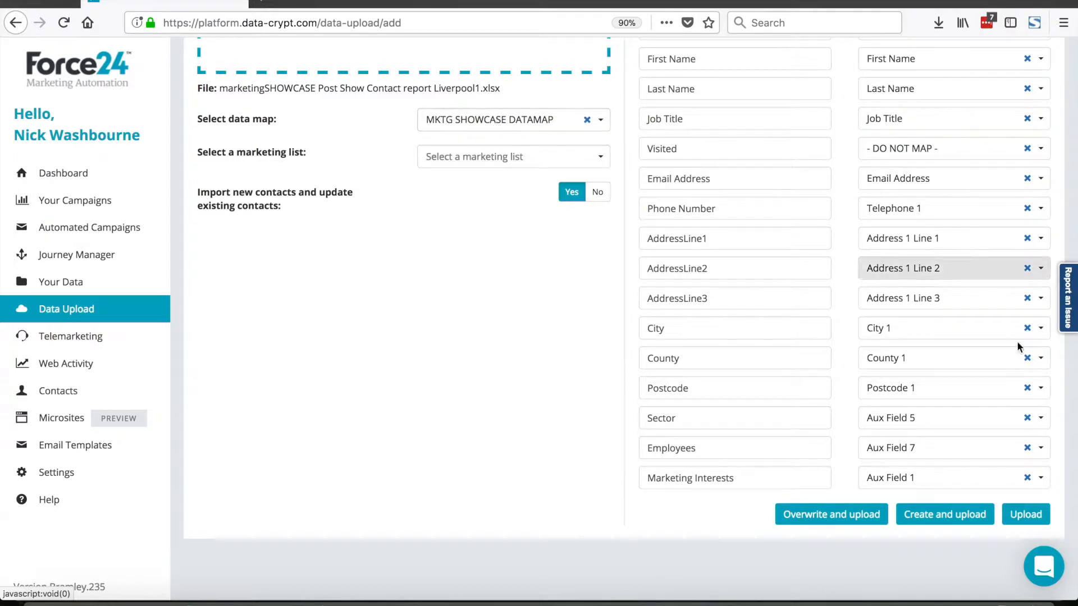
{"action": "mouse_move", "coordinate": [944, 514]}
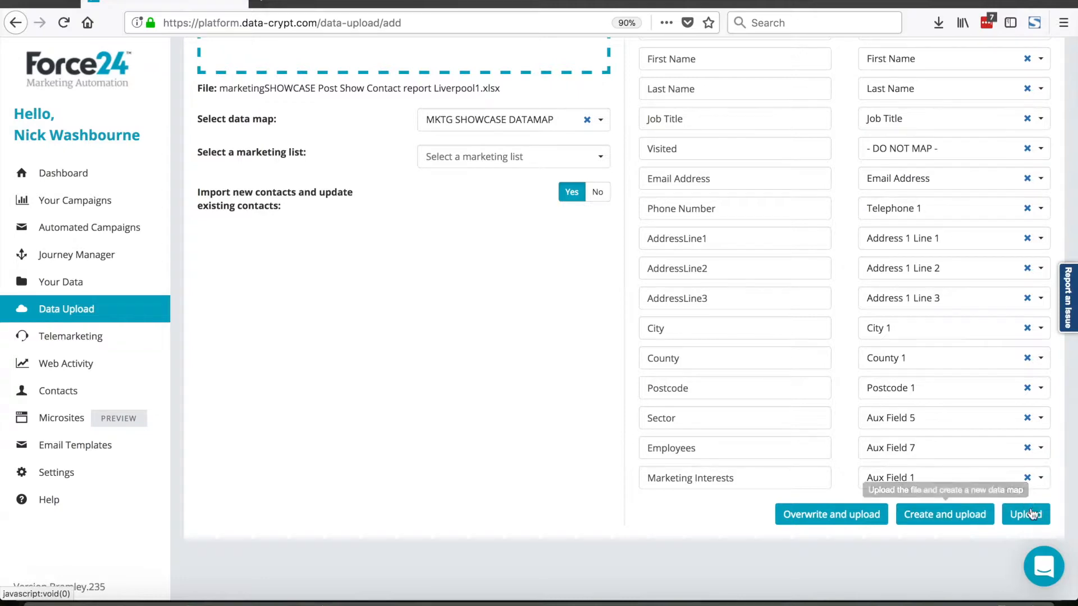
Submit the Liverpool1 upload and dismiss the success message.
{"action": "left_click", "coordinate": [1025, 515]}
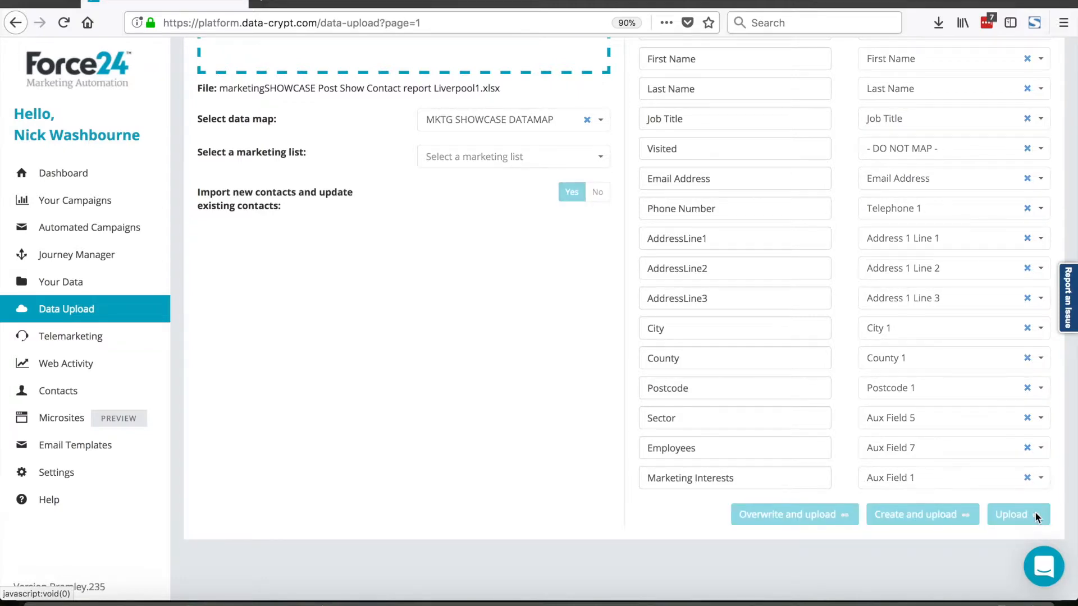
{"action": "left_click", "coordinate": [1017, 514]}
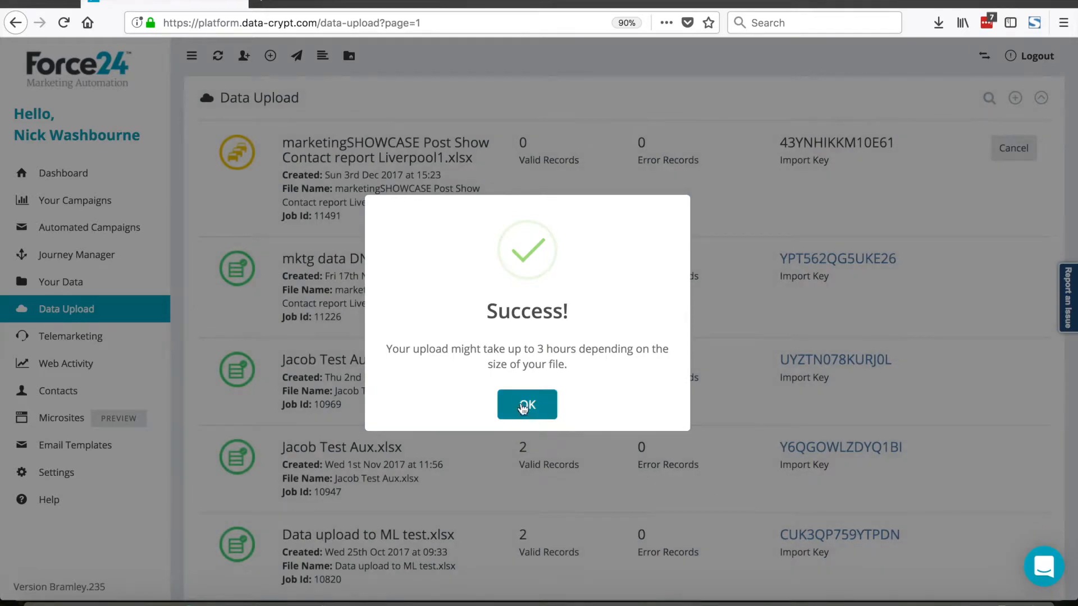
{"action": "left_click", "coordinate": [527, 404]}
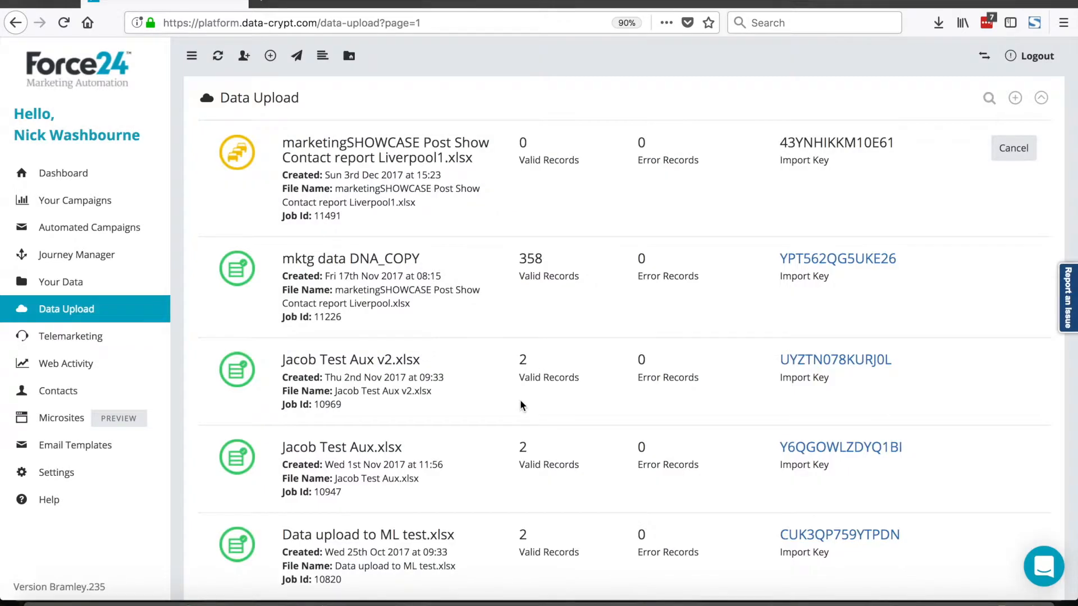
{"action": "mouse_move", "coordinate": [236, 152]}
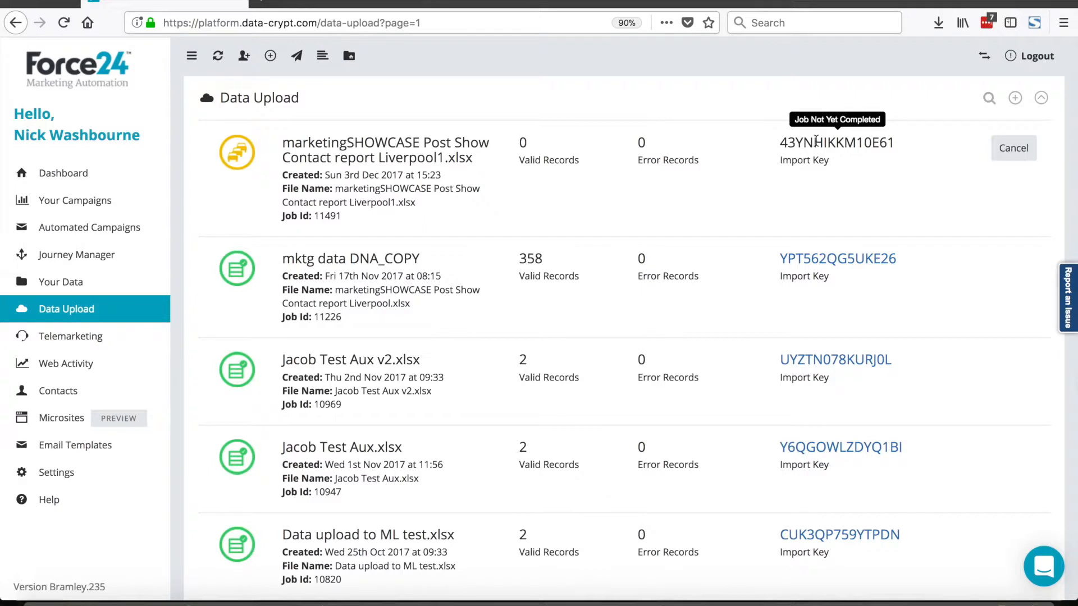
Check the pending Liverpool1 upload until it reports 358 valid records.
{"action": "double_click", "coordinate": [836, 143]}
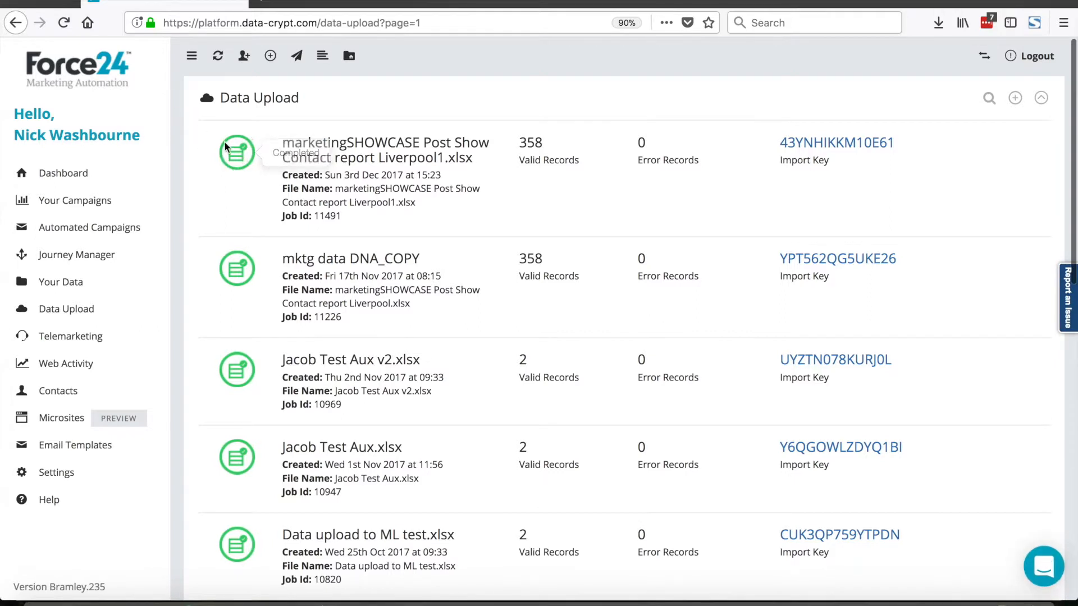
{"action": "mouse_move", "coordinate": [500, 190]}
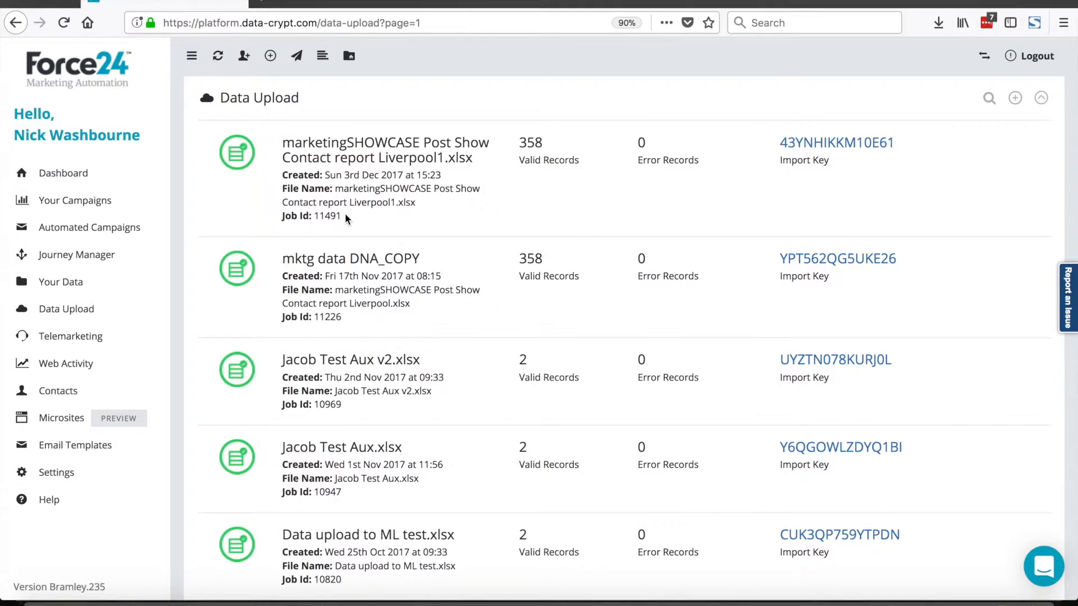
Filter contacts by import key 43YNHIKKM10E61 and scroll to the table bottom.
{"action": "left_click", "coordinate": [67, 308]}
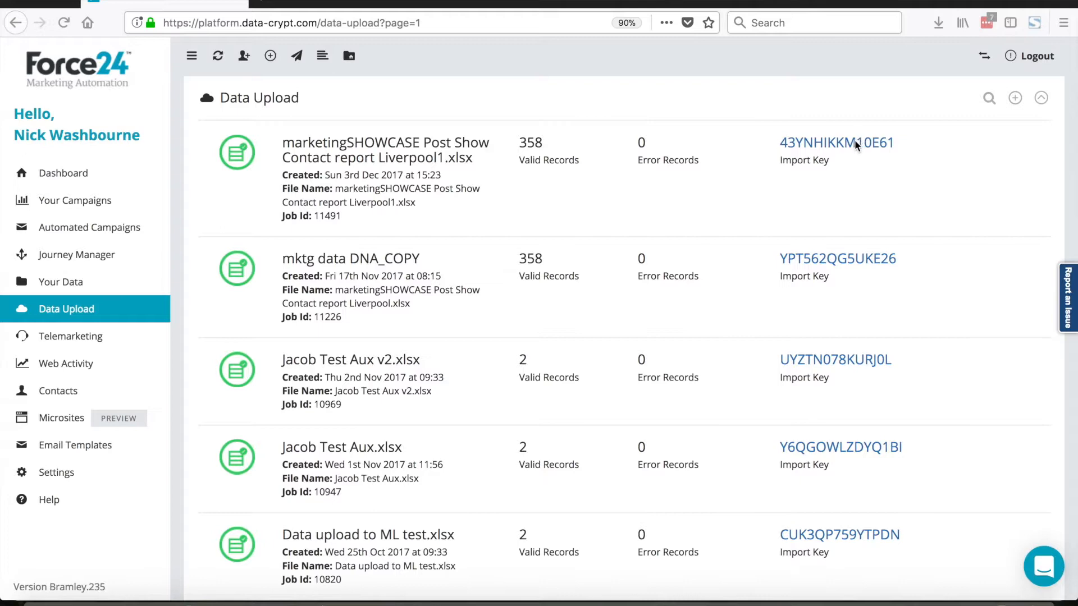
{"action": "mouse_move", "coordinate": [837, 143]}
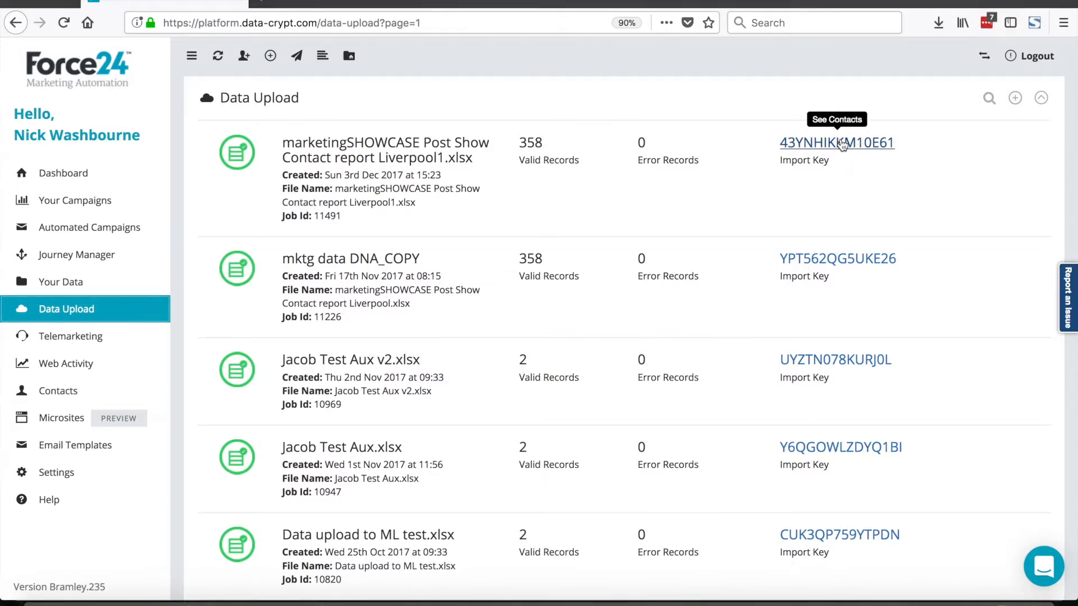
{"action": "left_click", "coordinate": [837, 143]}
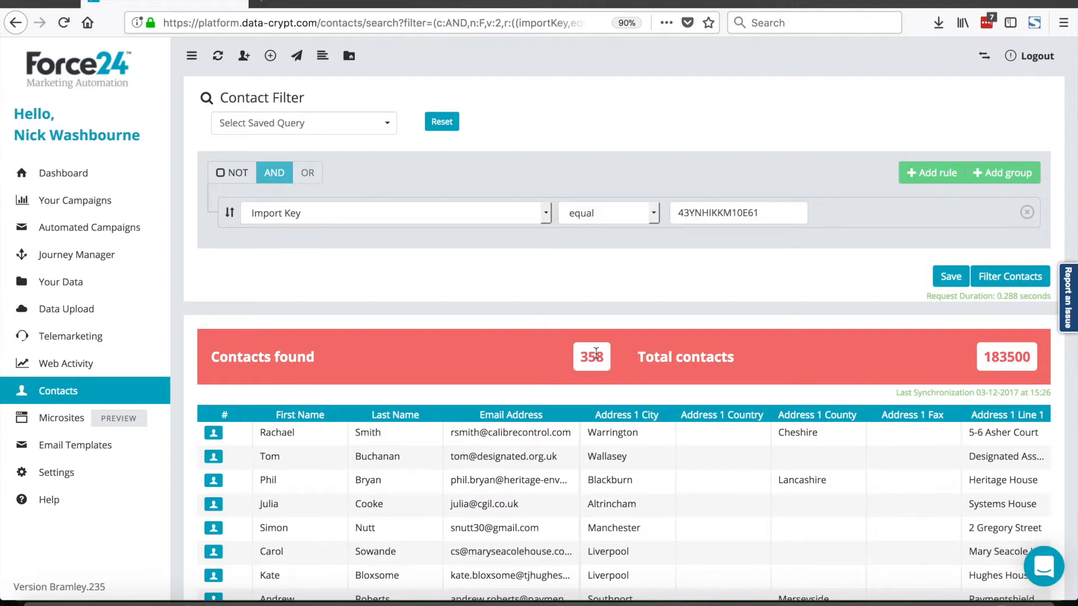
{"action": "mouse_move", "coordinate": [687, 297]}
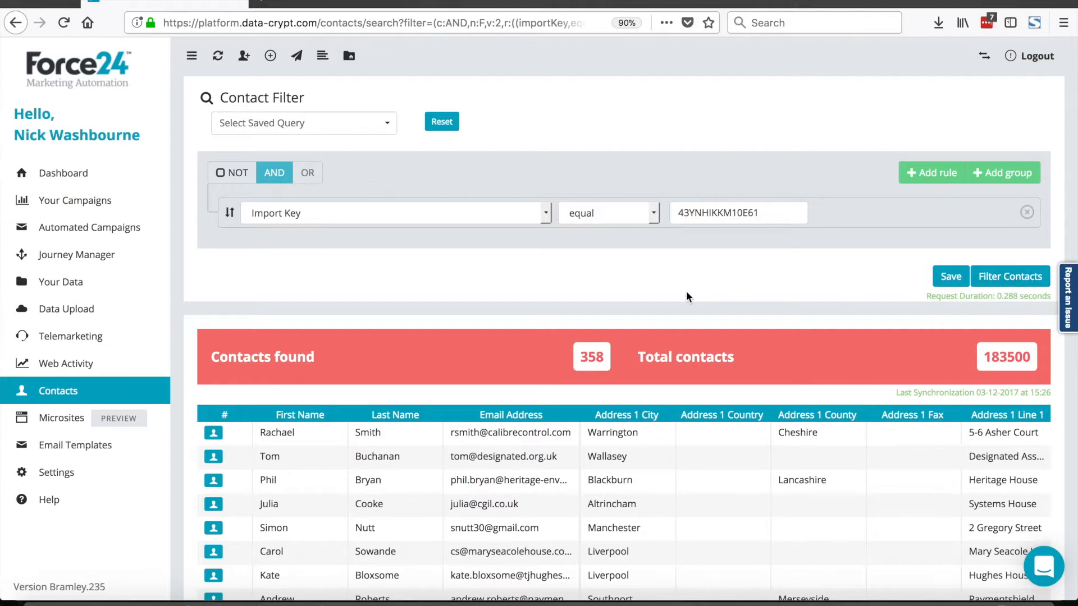
{"action": "scroll", "scroll_direction": "down", "scroll_amount": 3}
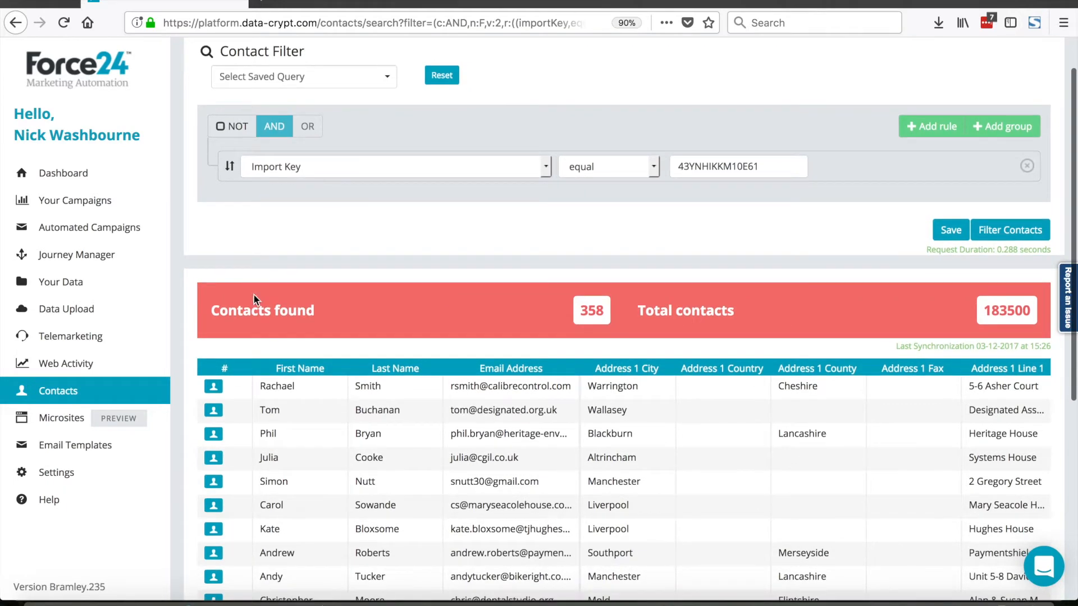
{"action": "mouse_move", "coordinate": [191, 285]}
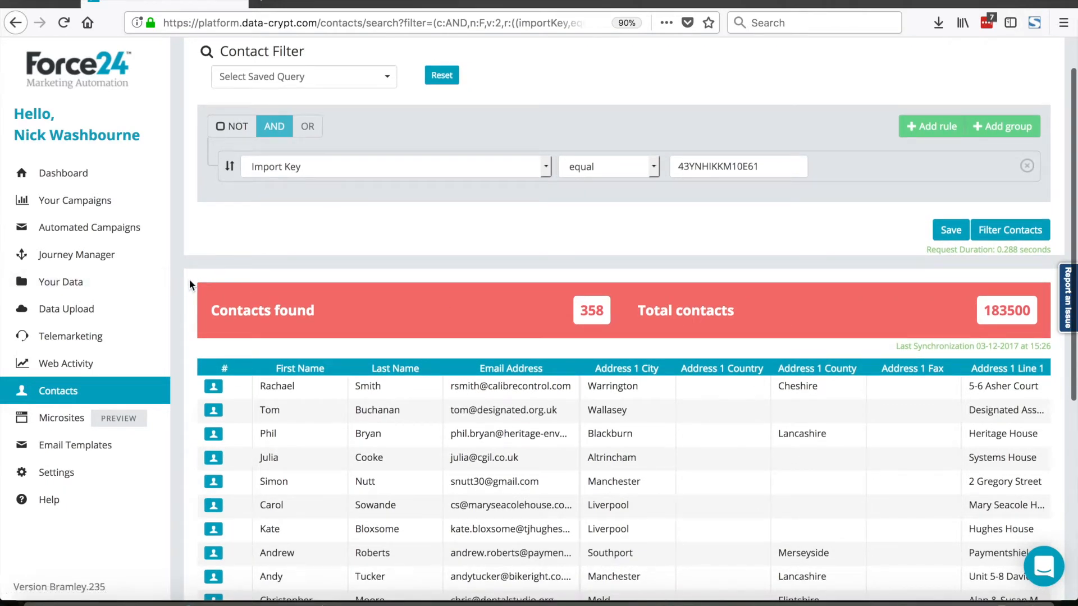
{"action": "scroll", "scroll_direction": "down", "scroll_amount": 3}
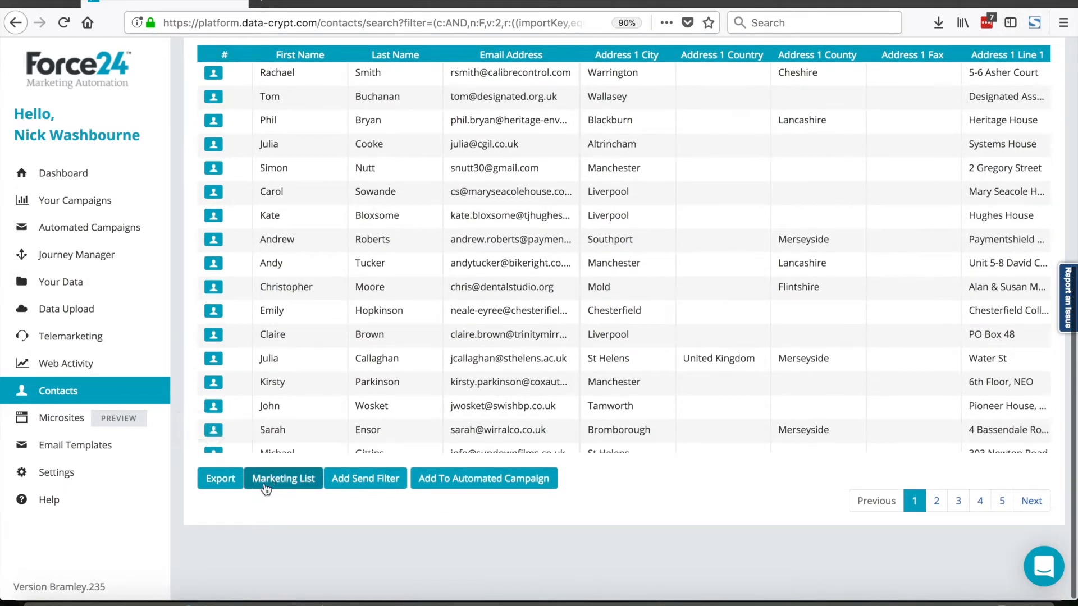
Open Add To Marketing Lists for the found contacts and search 'test' and 'master' lists.
{"action": "left_click", "coordinate": [282, 478]}
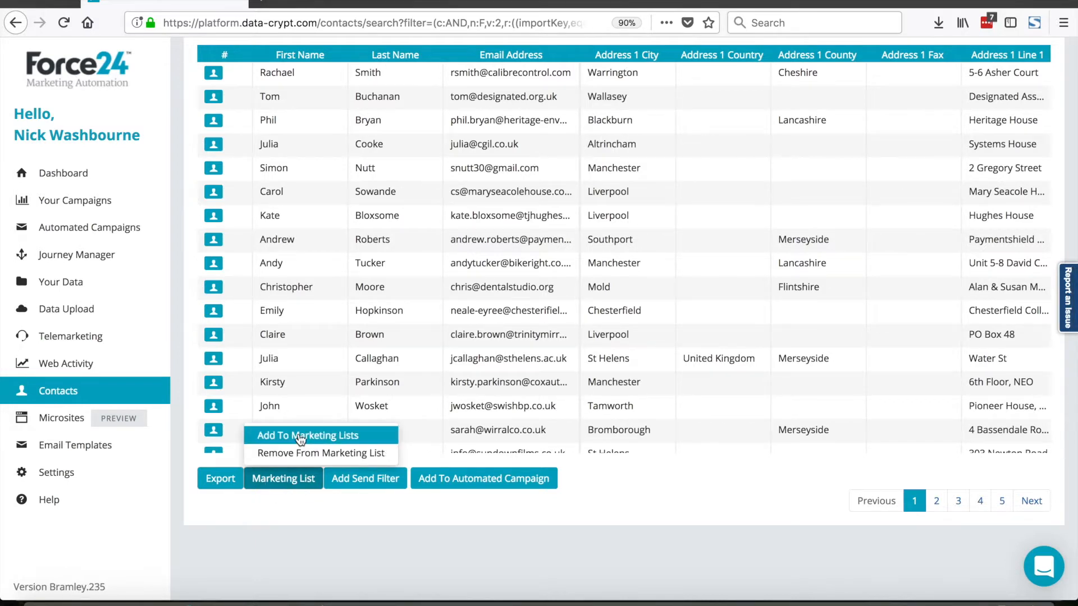
{"action": "left_click", "coordinate": [307, 435]}
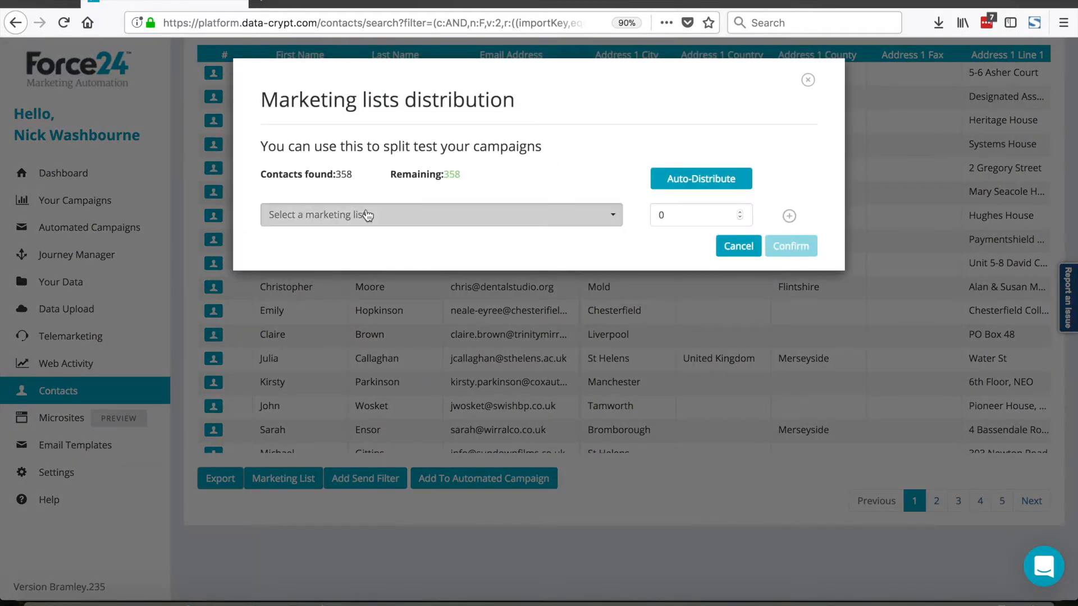
{"action": "left_click", "coordinate": [440, 215]}
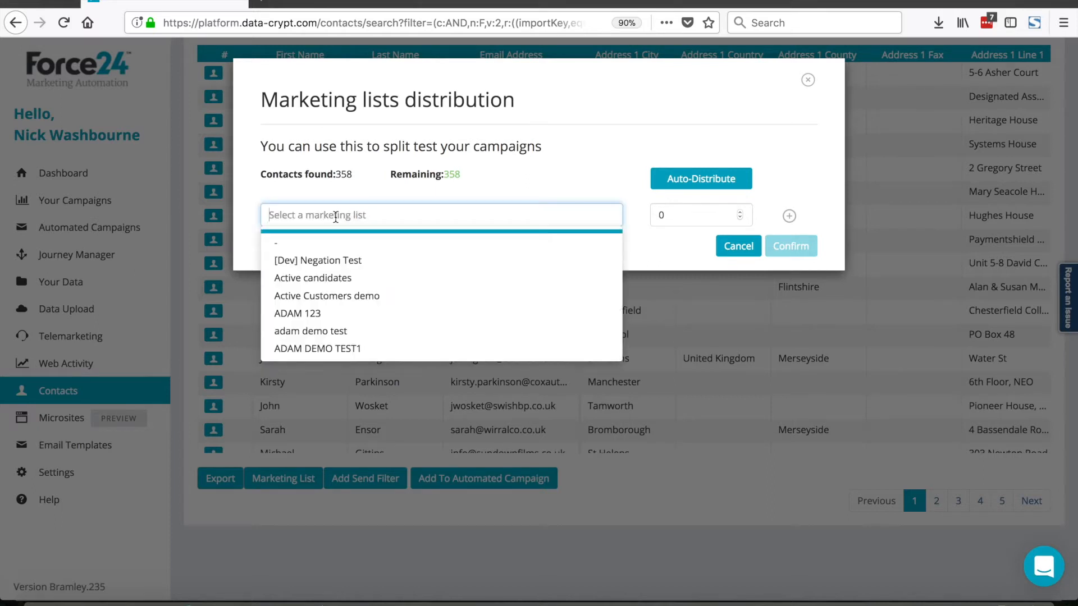
{"action": "type", "text": "test"}
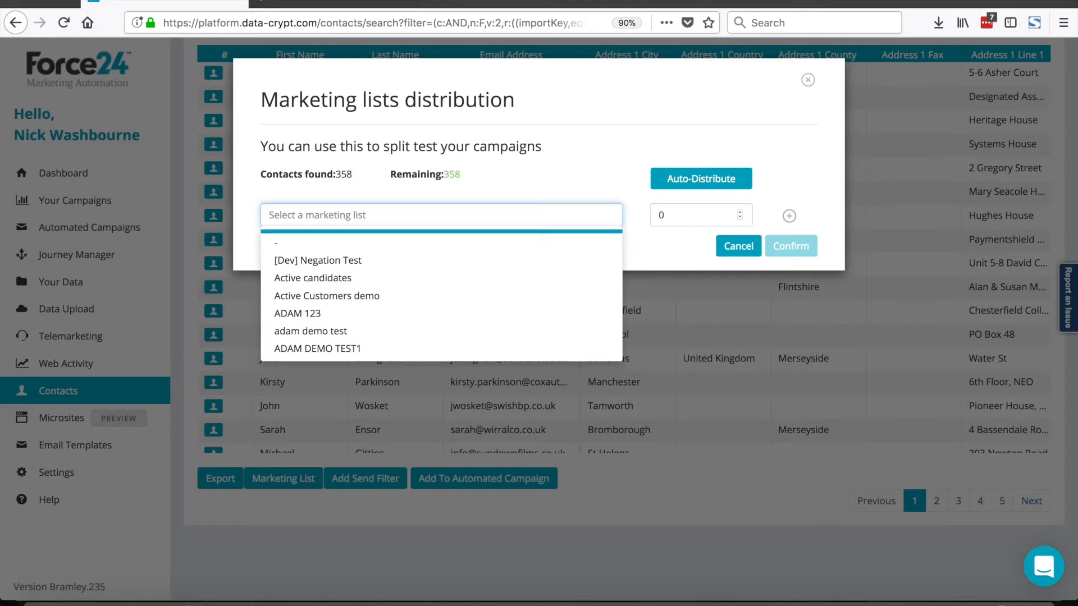
{"action": "type", "text": "master"}
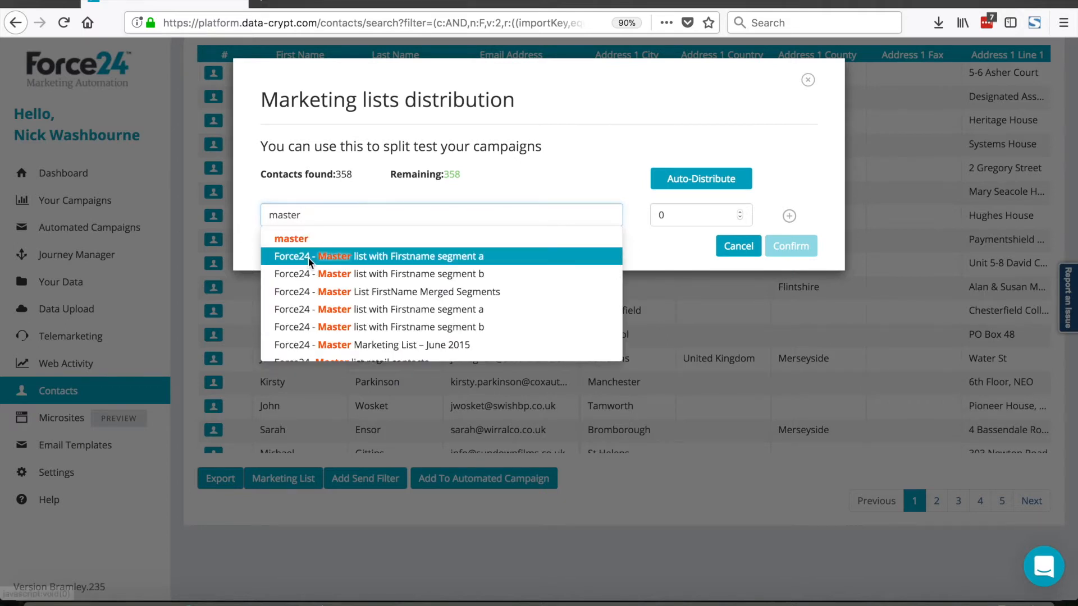
{"action": "left_click", "coordinate": [378, 257]}
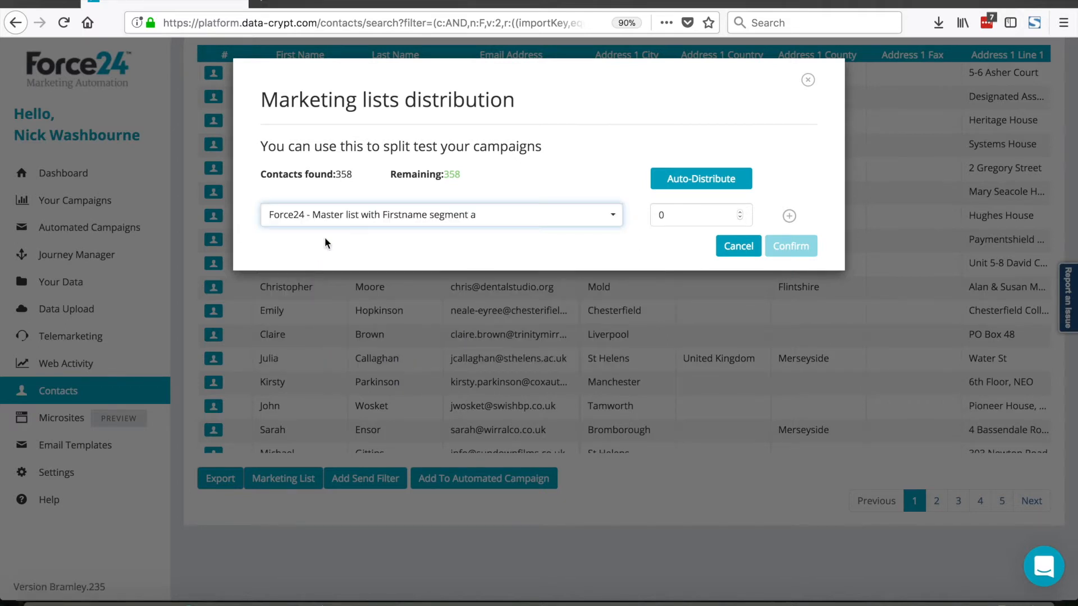
Add all 358 contacts to a new 'liverpool list' and confirm its creation.
{"action": "left_click", "coordinate": [441, 215]}
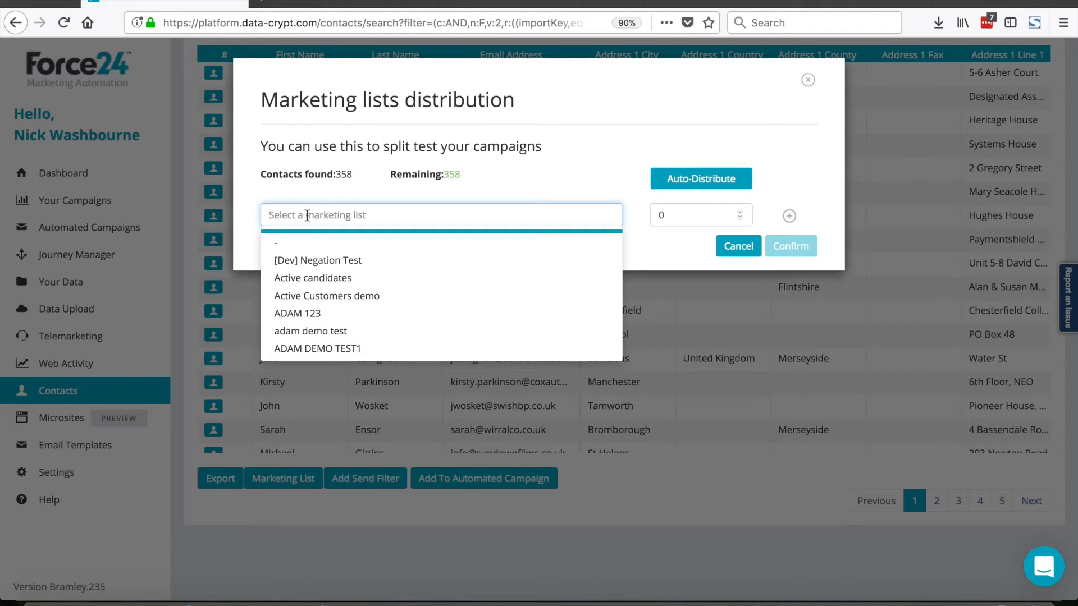
{"action": "type", "text": "liverpool list"}
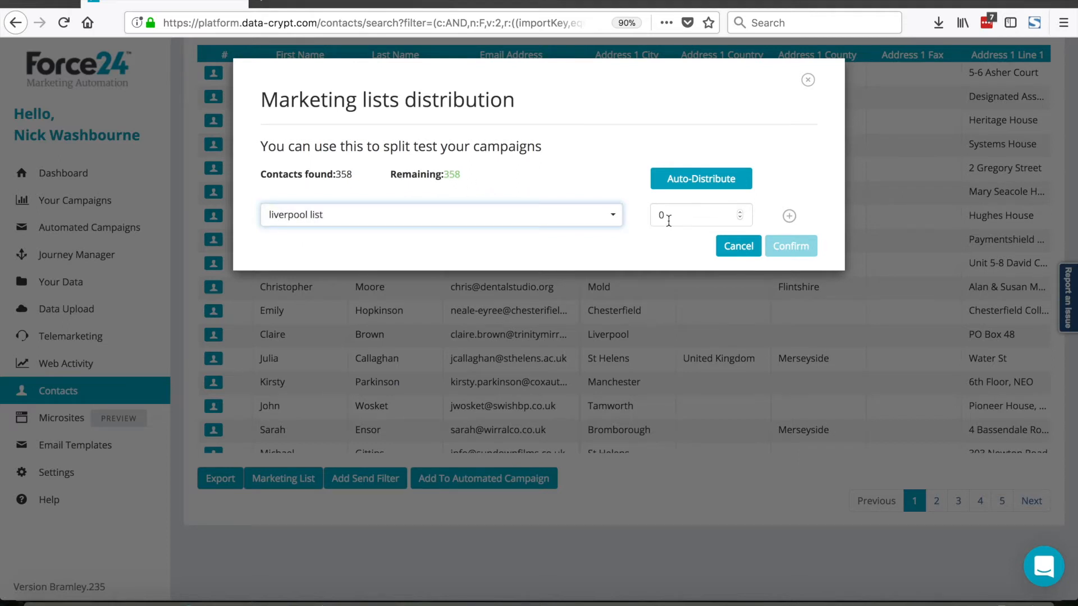
{"action": "left_click", "coordinate": [701, 178]}
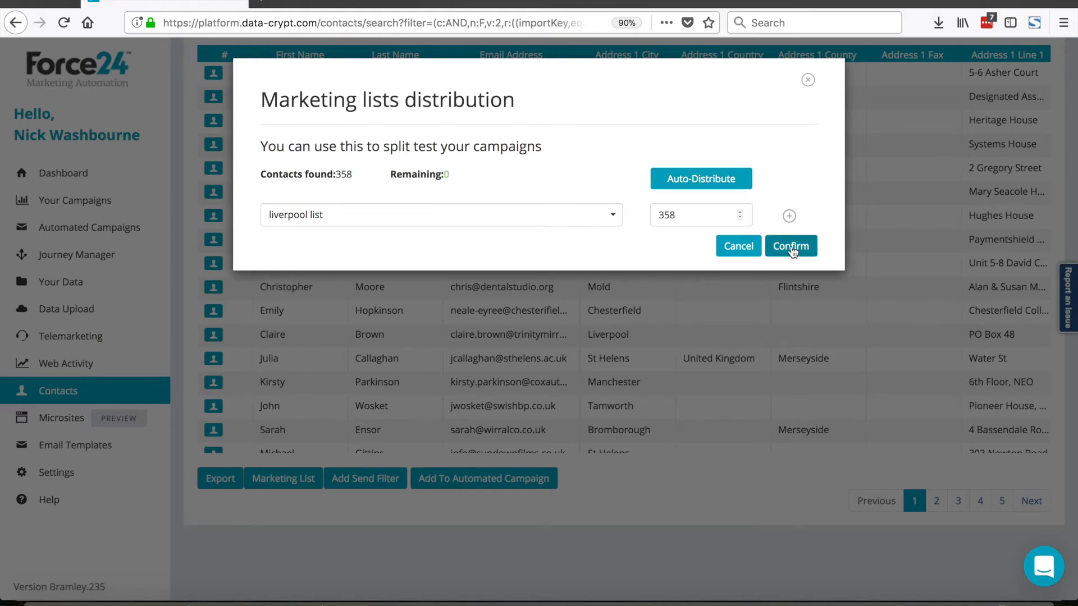
{"action": "left_click", "coordinate": [790, 245]}
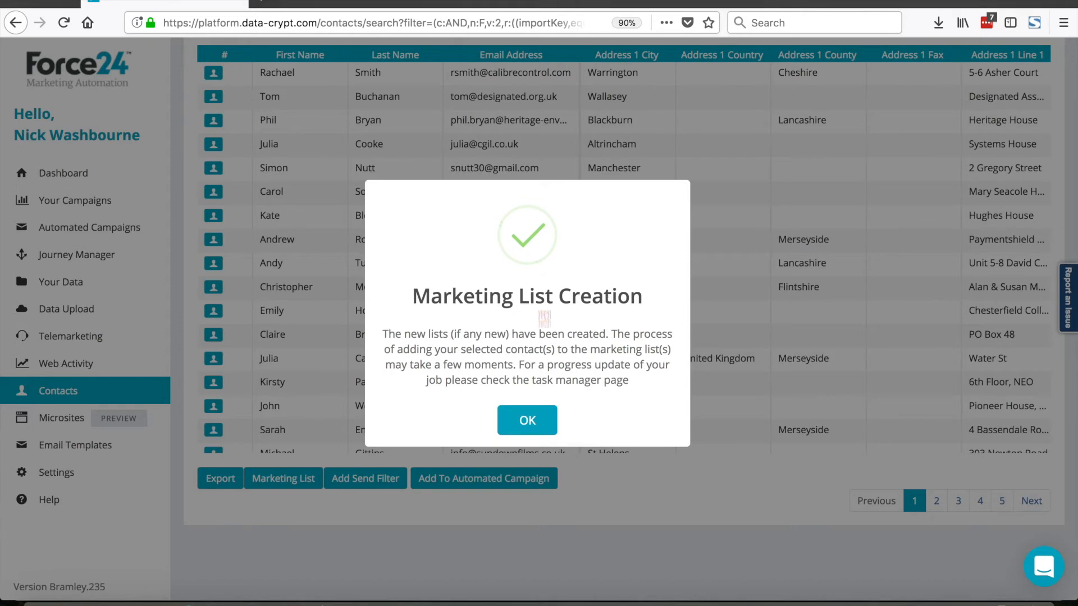
{"action": "left_click", "coordinate": [527, 419]}
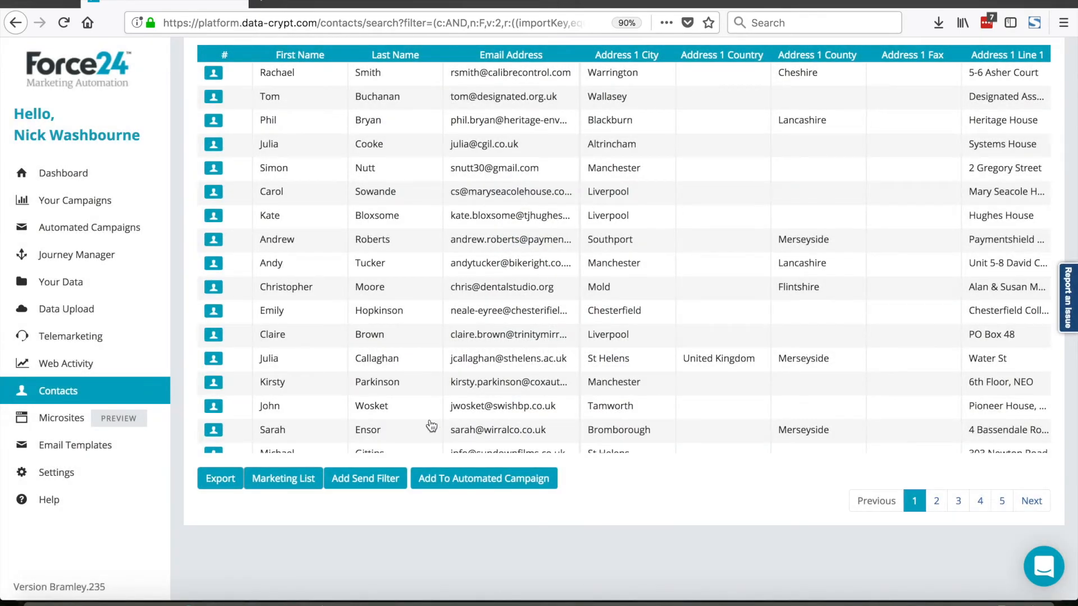
Open Your Data and review the liverpool list entry created Sun 3rd Dec 2017.
{"action": "left_click", "coordinate": [61, 282]}
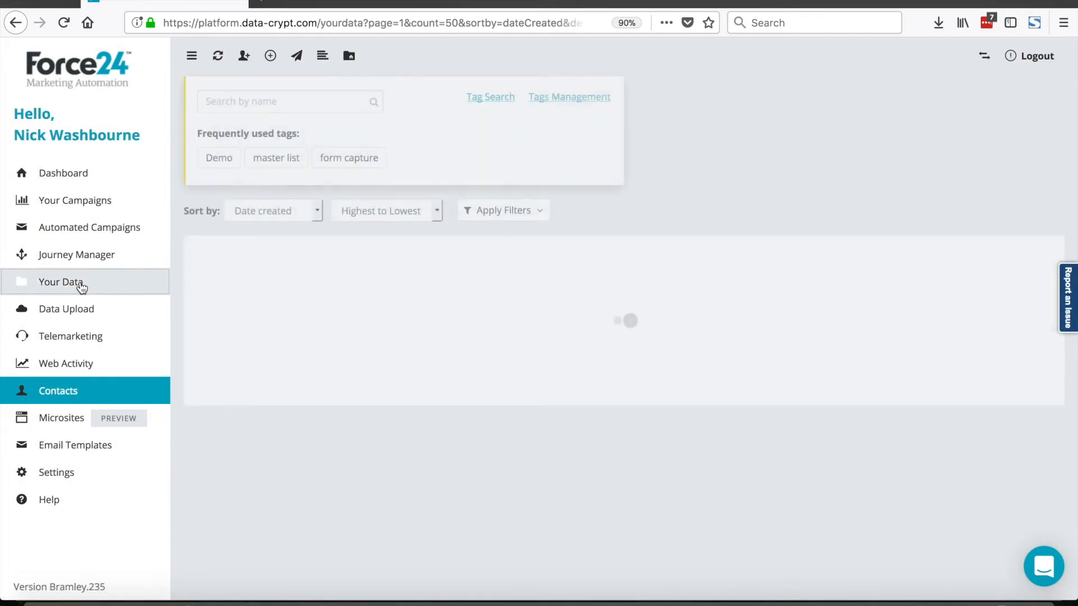
{"action": "left_click", "coordinate": [61, 282]}
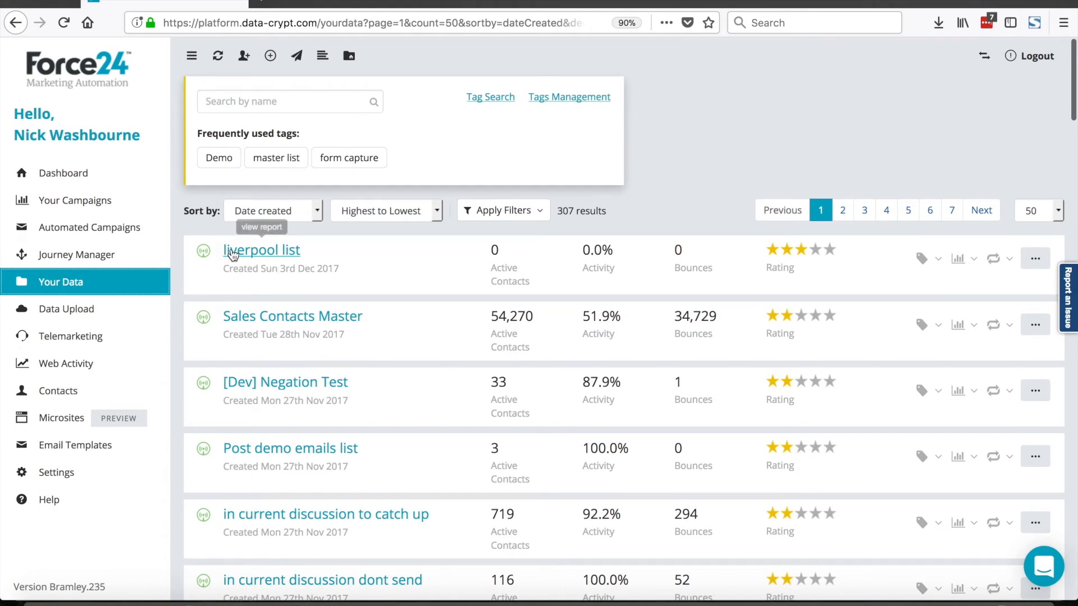
{"action": "mouse_move", "coordinate": [500, 255]}
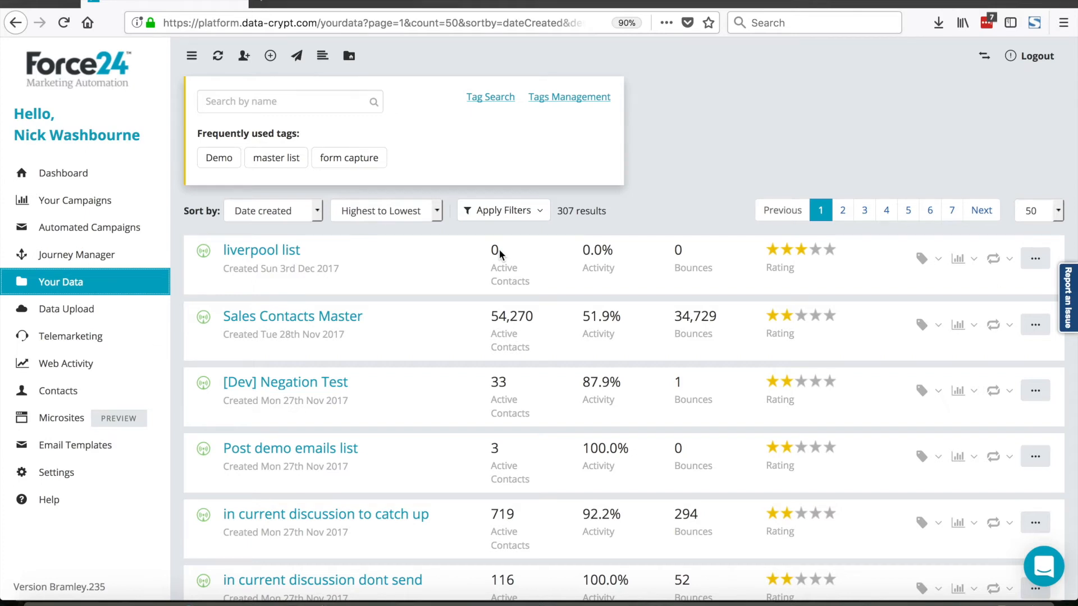
{"action": "mouse_move", "coordinate": [493, 260]}
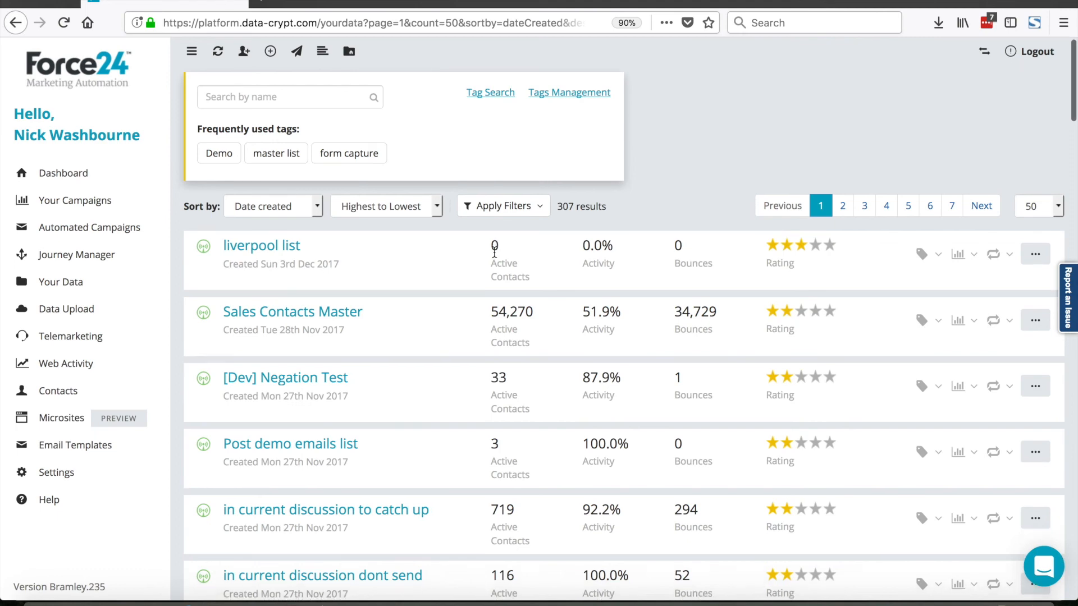
{"action": "scroll", "scroll_direction": "down", "scroll_amount": 3}
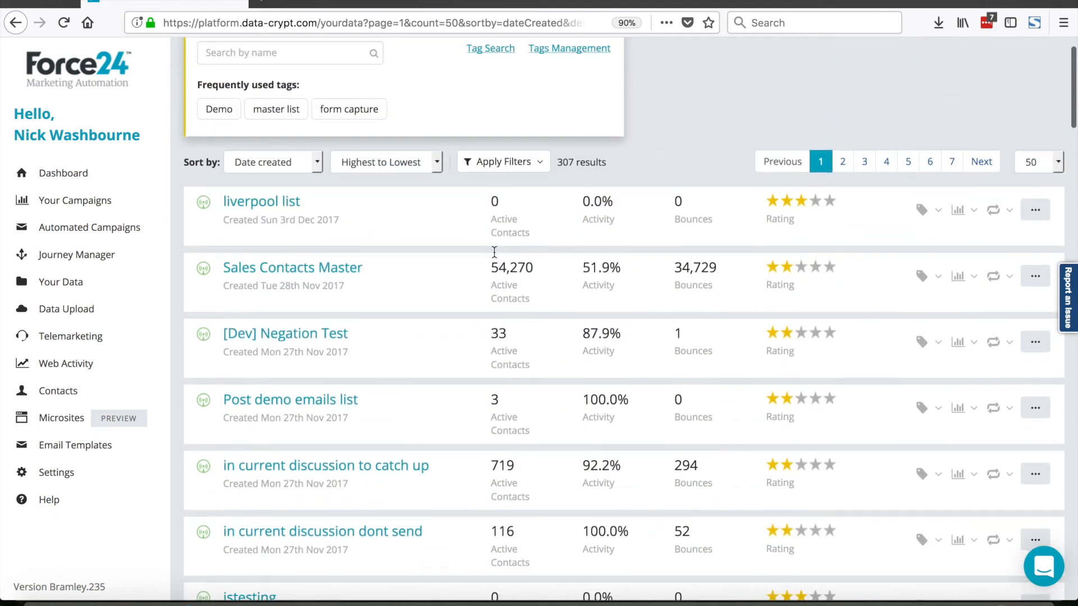